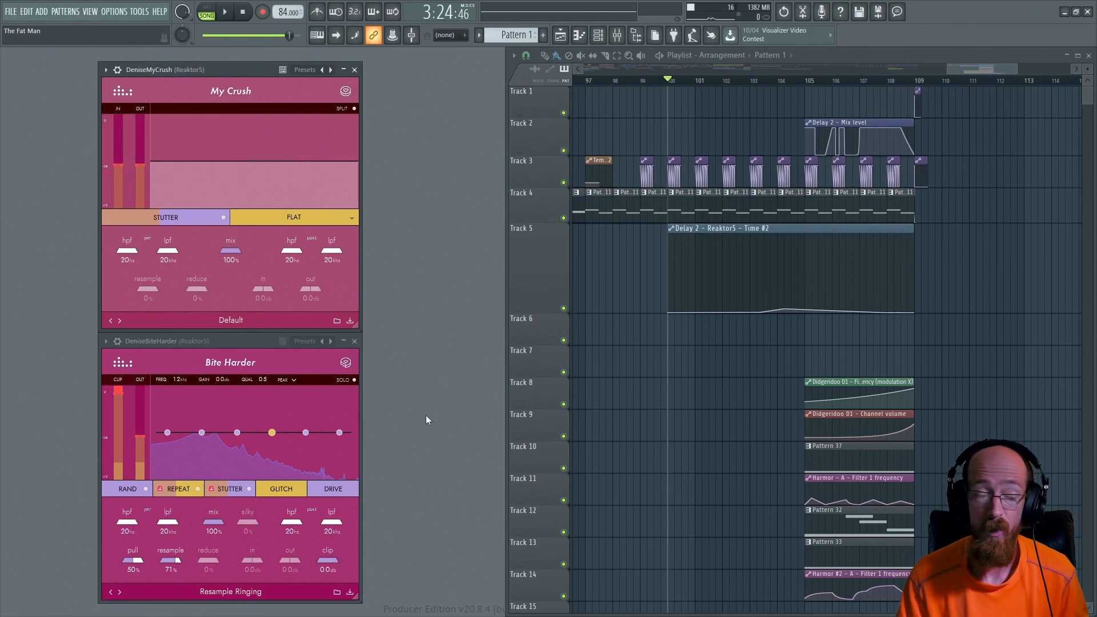
Close the DeniseBiteHarder (Reaktor5) window, keeping My Crush on its Default preset
left_click(354, 341)
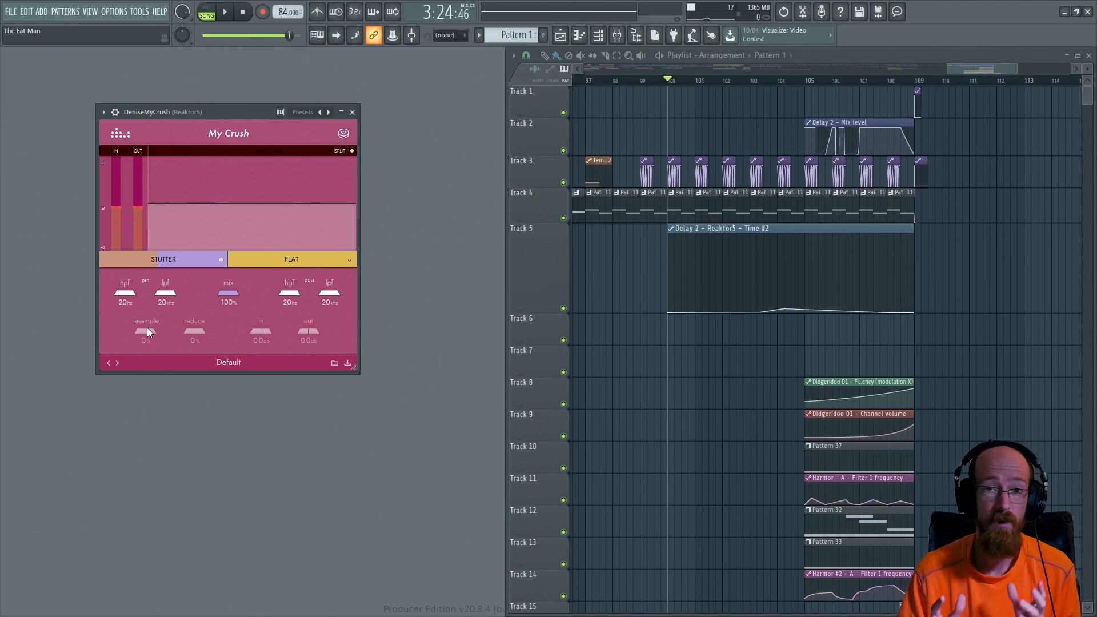
mouse_move(193, 334)
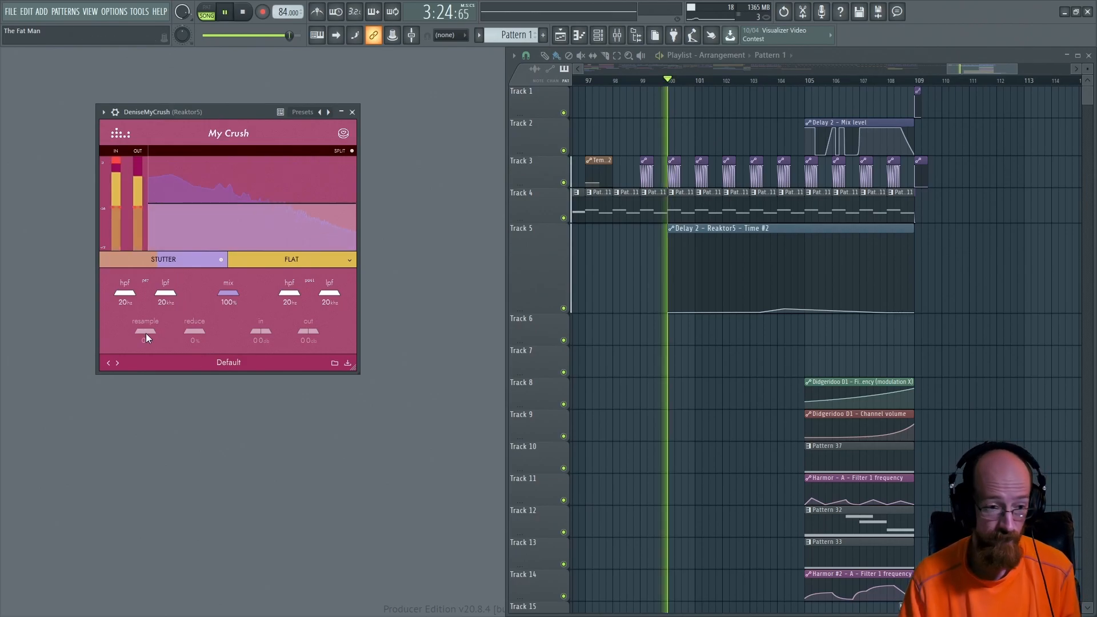
left_click_drag(145, 334, 145, 329)
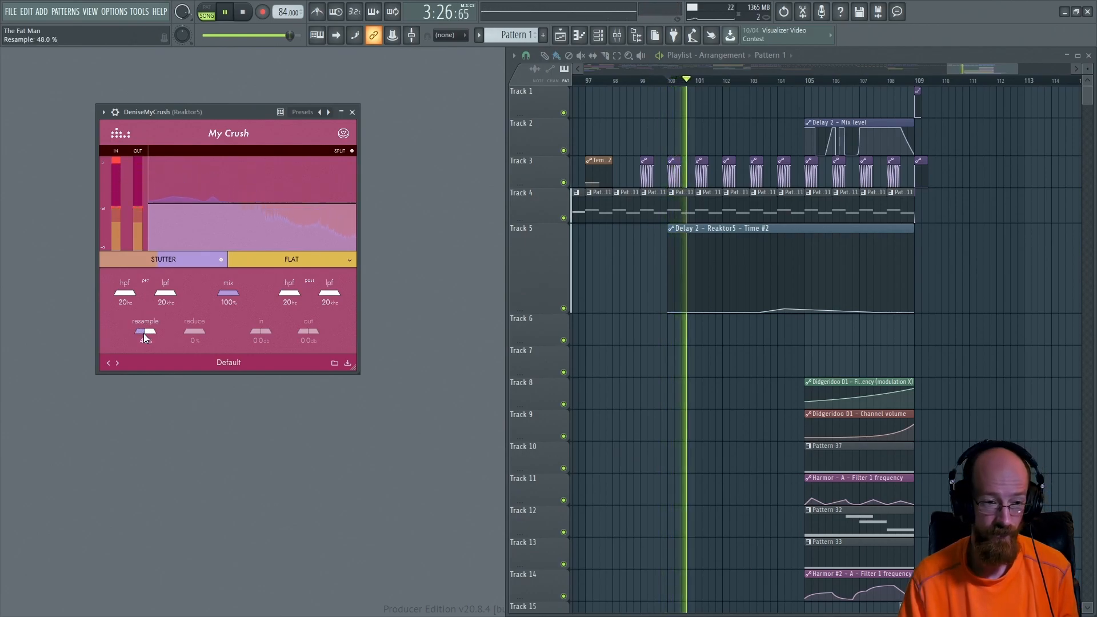
left_click_drag(144, 331, 144, 322)
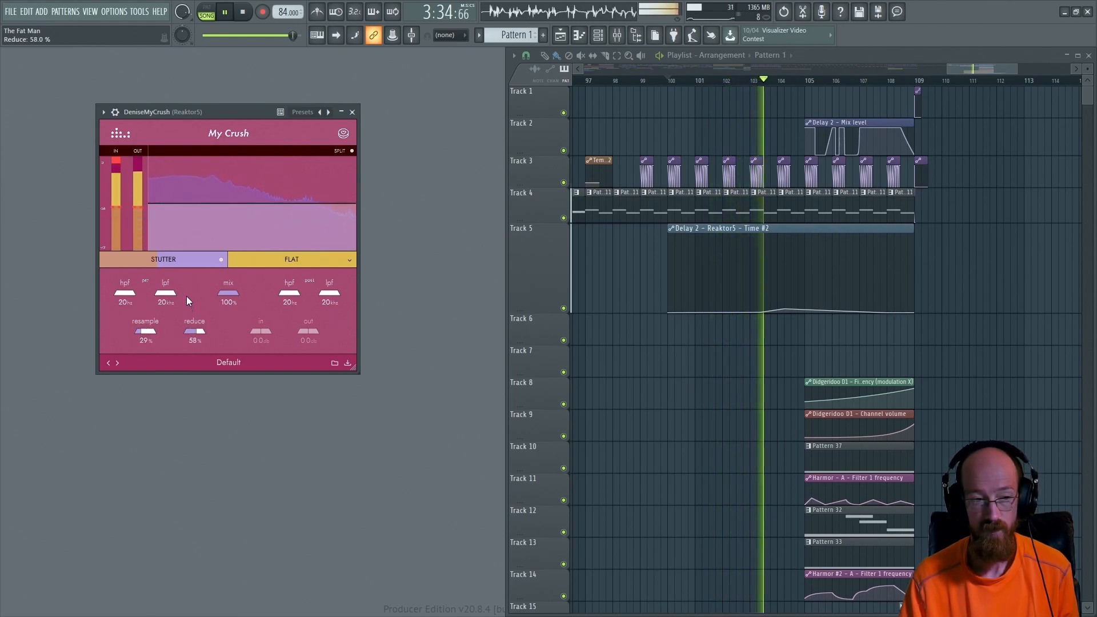
left_click_drag(194, 333, 194, 315)
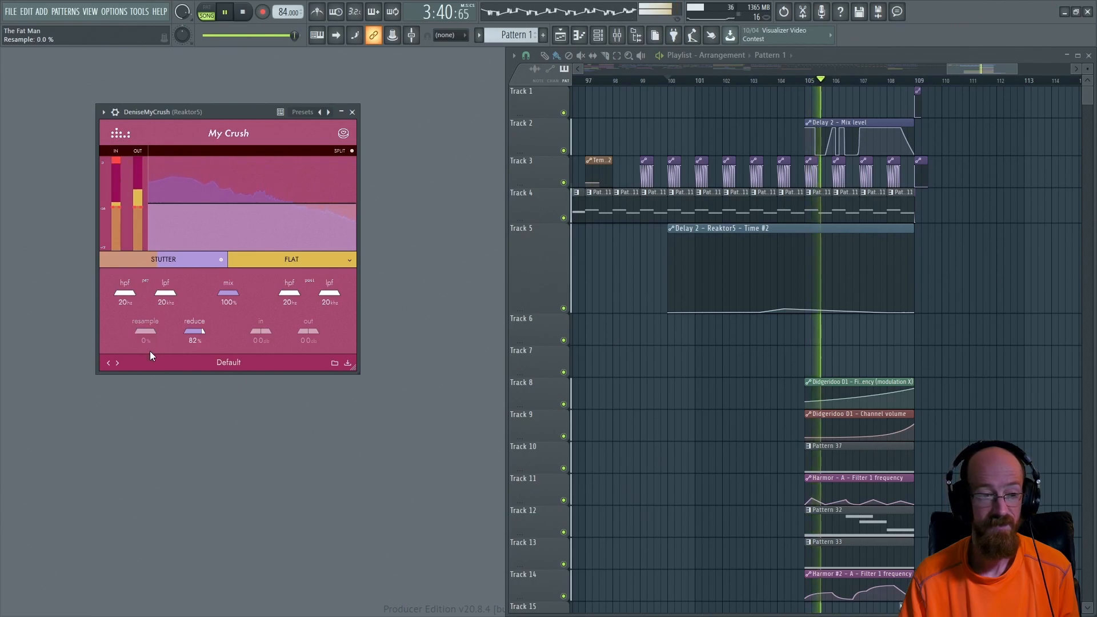
left_click_drag(195, 333, 194, 343)
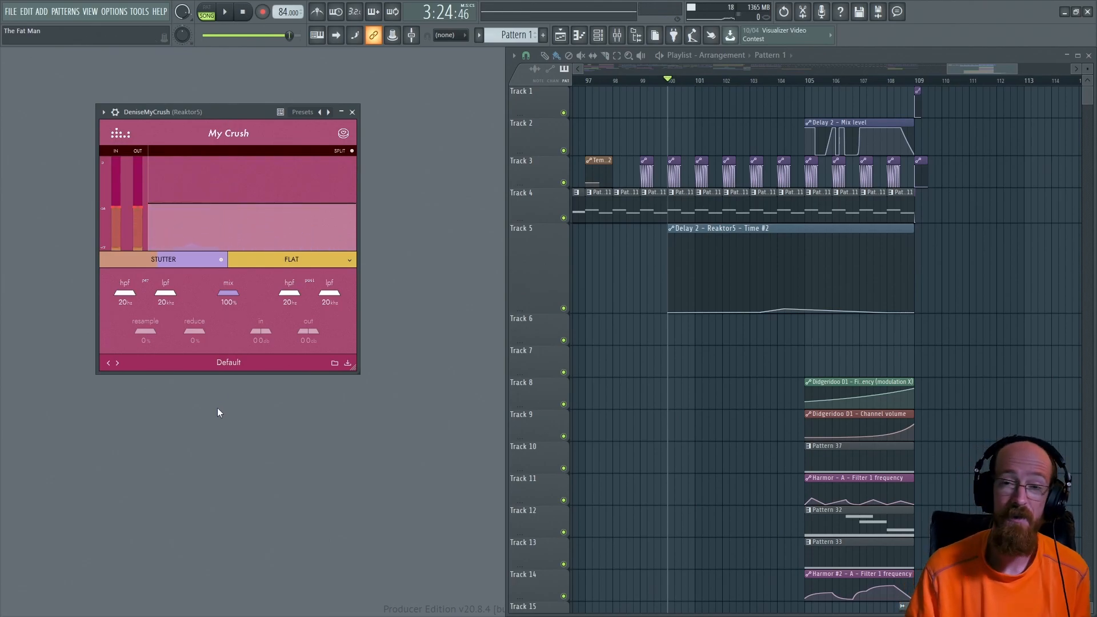
mouse_move(208, 408)
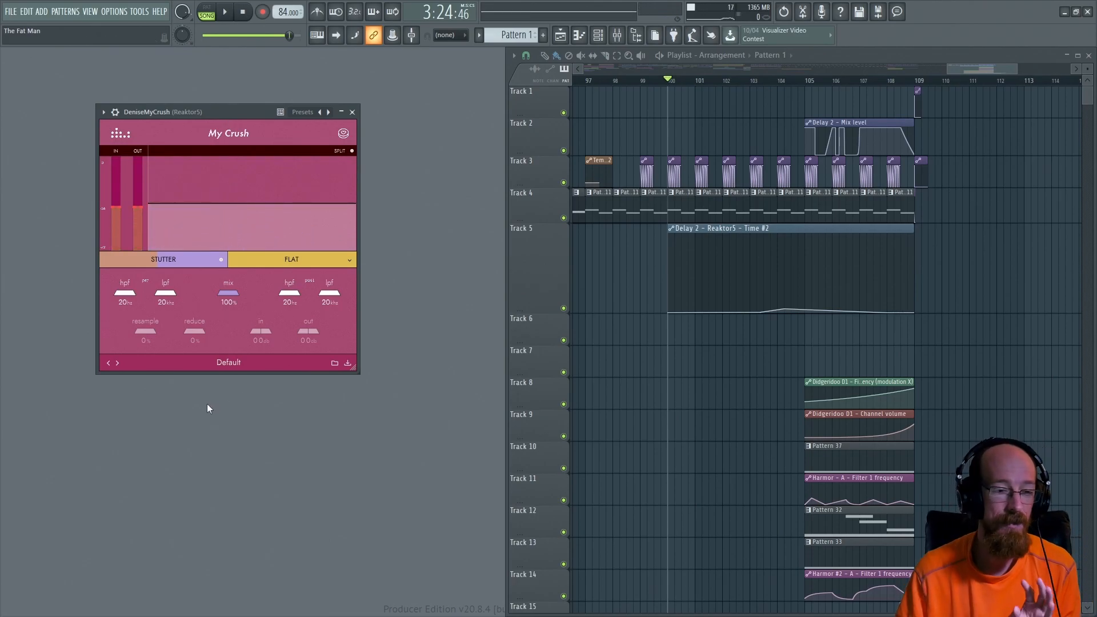
mouse_move(185, 397)
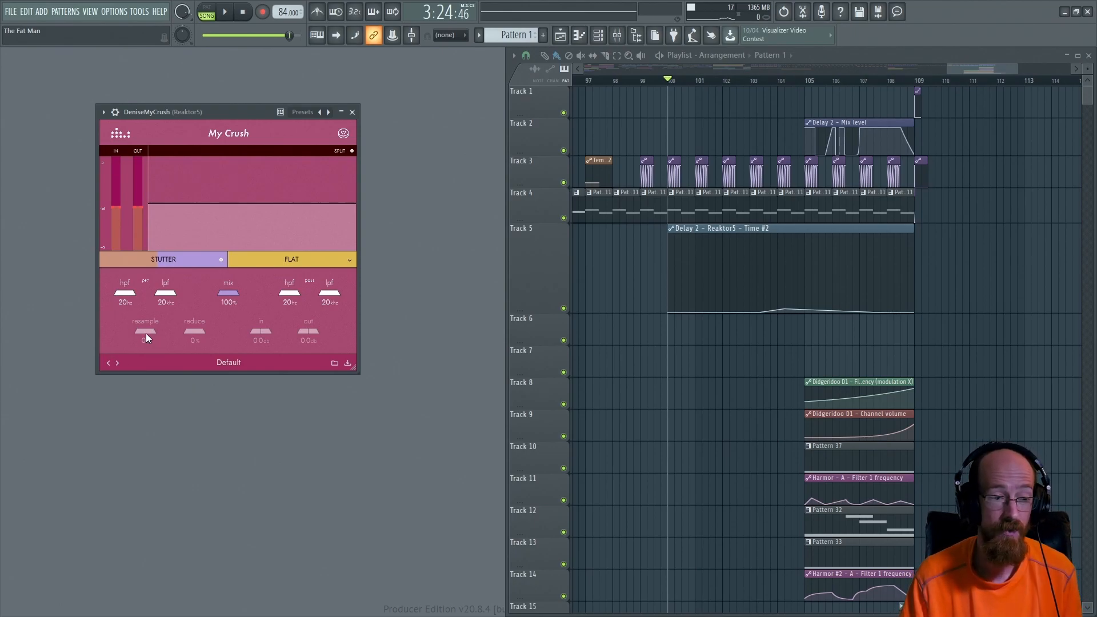
Dial My Crush to reduce 35% and resample 47%, nudging resample up twice
left_click_drag(144, 332, 145, 321)
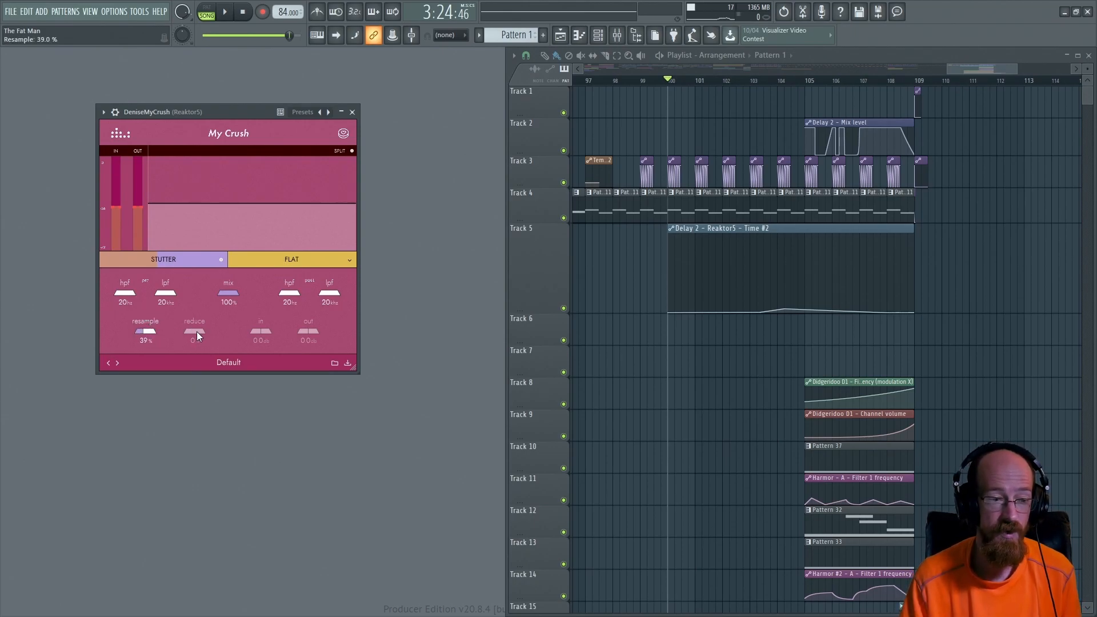
left_click_drag(194, 334, 194, 315)
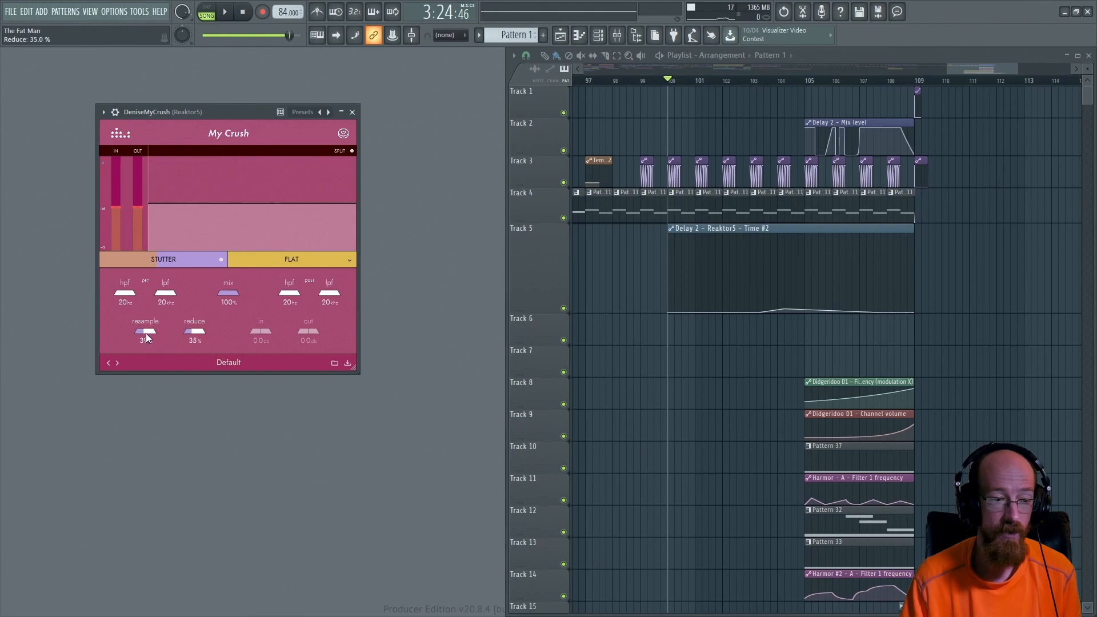
left_click_drag(145, 334, 145, 330)
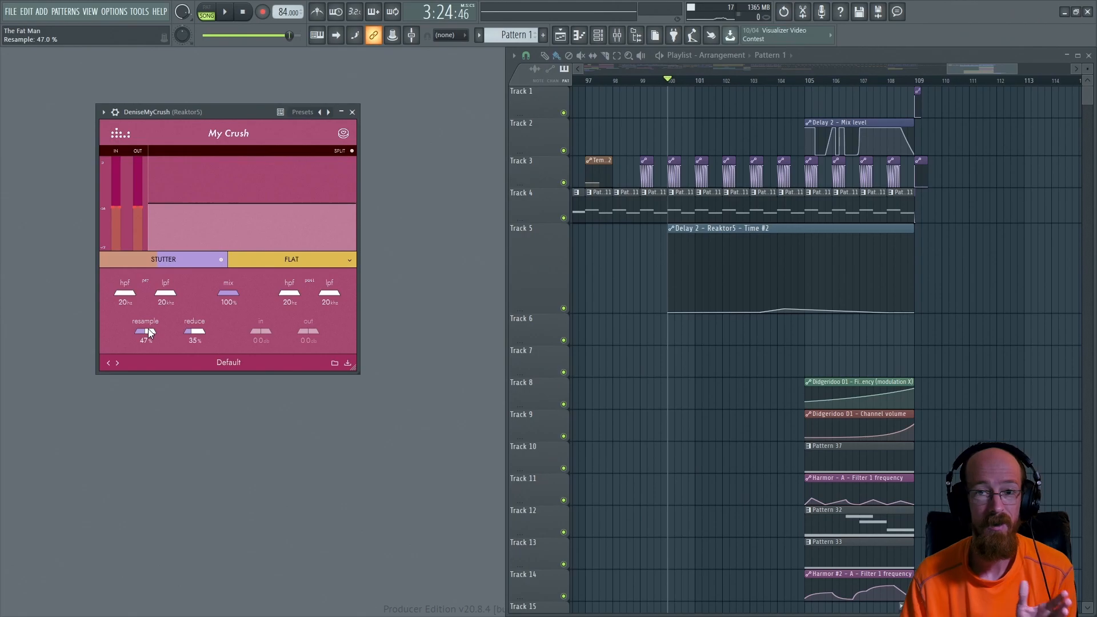
mouse_move(160, 320)
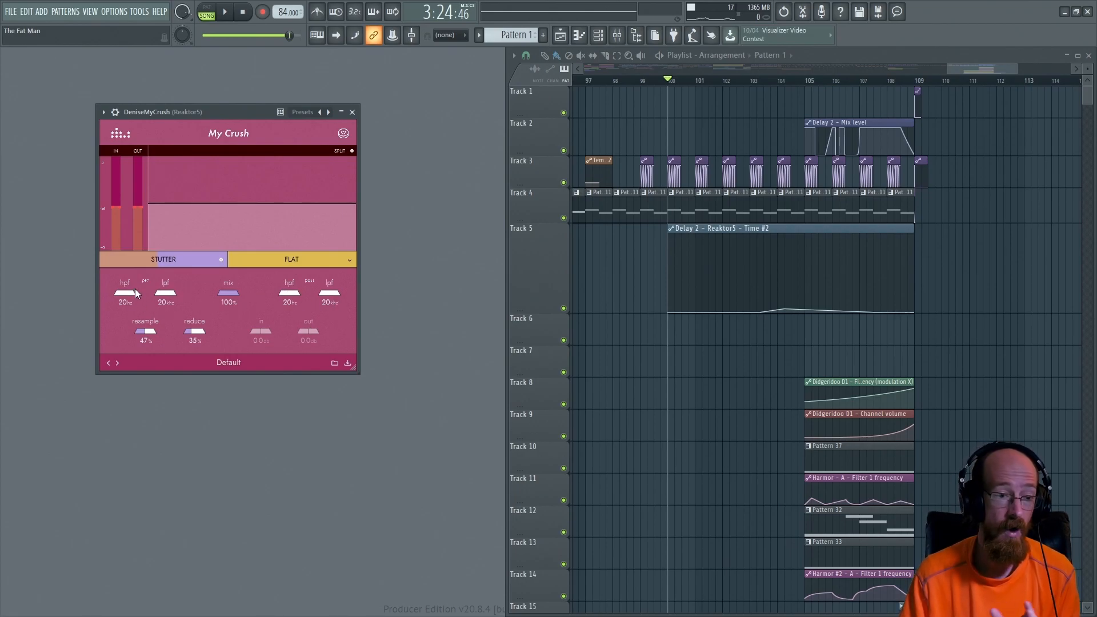
mouse_move(224, 272)
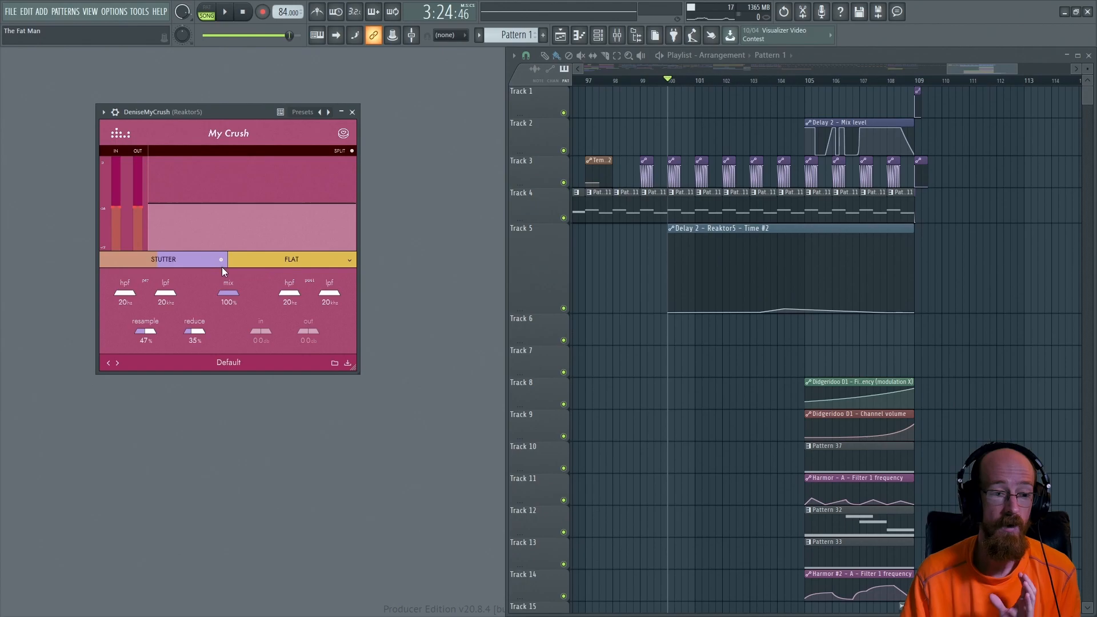
Audition My Crush filter curves Downward Spiral, Frown, Sky High and The Devils Horns
left_click(291, 260)
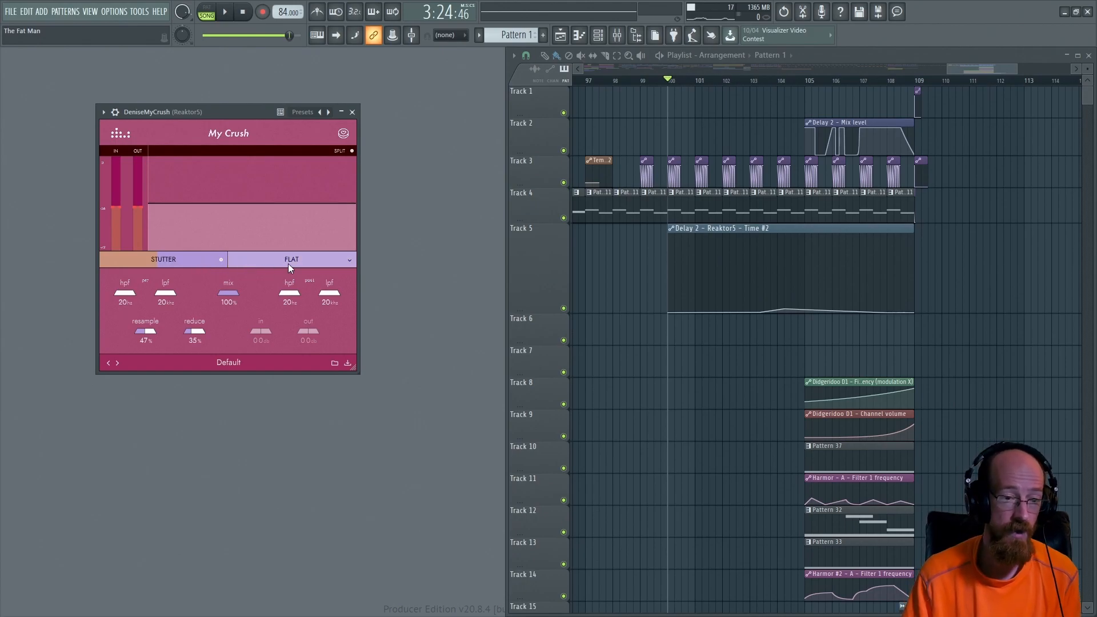
left_click(292, 260)
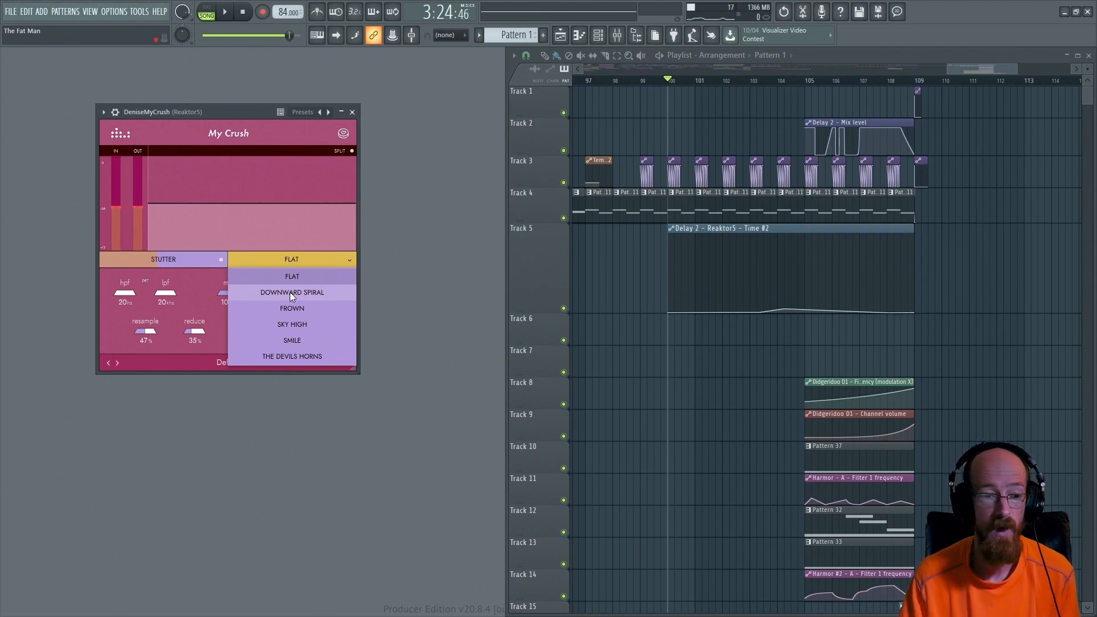
left_click(291, 292)
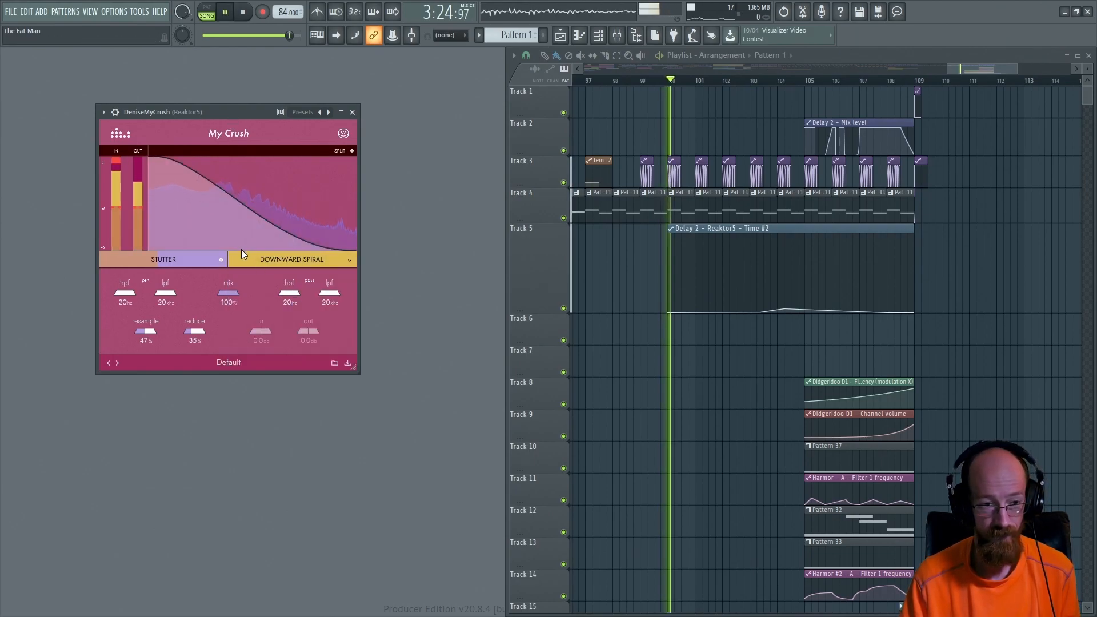
left_click(291, 259)
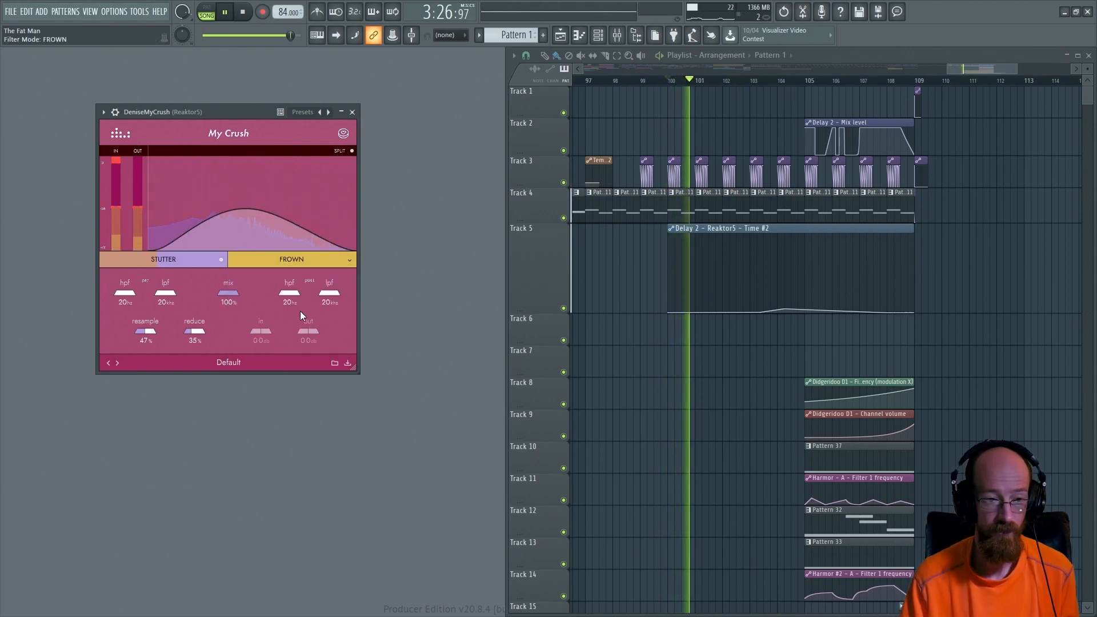
left_click(291, 259)
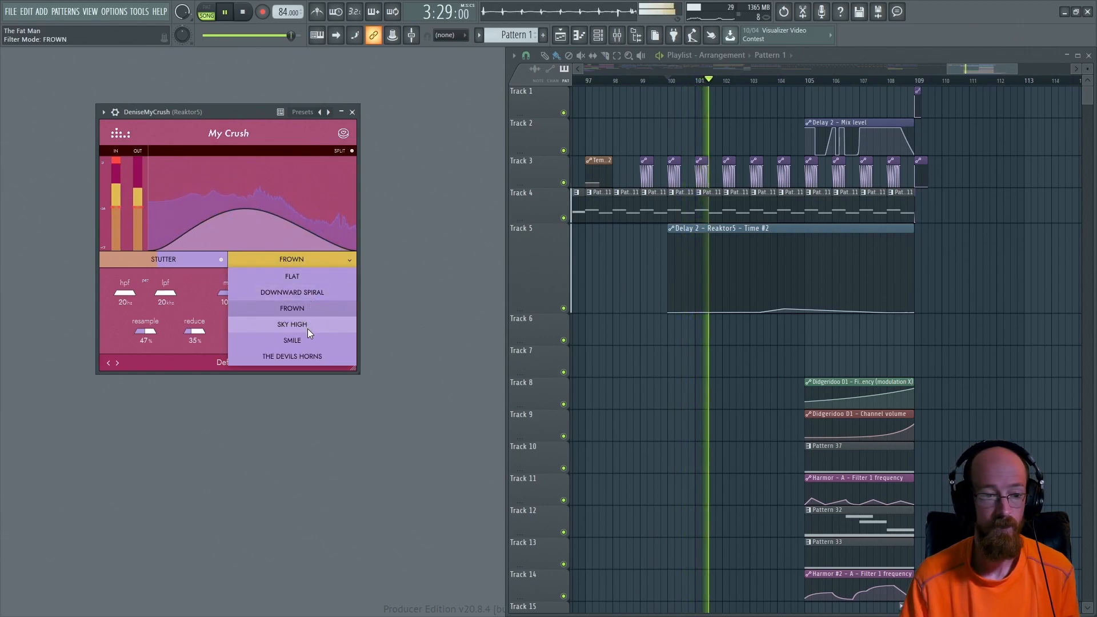
left_click(291, 323)
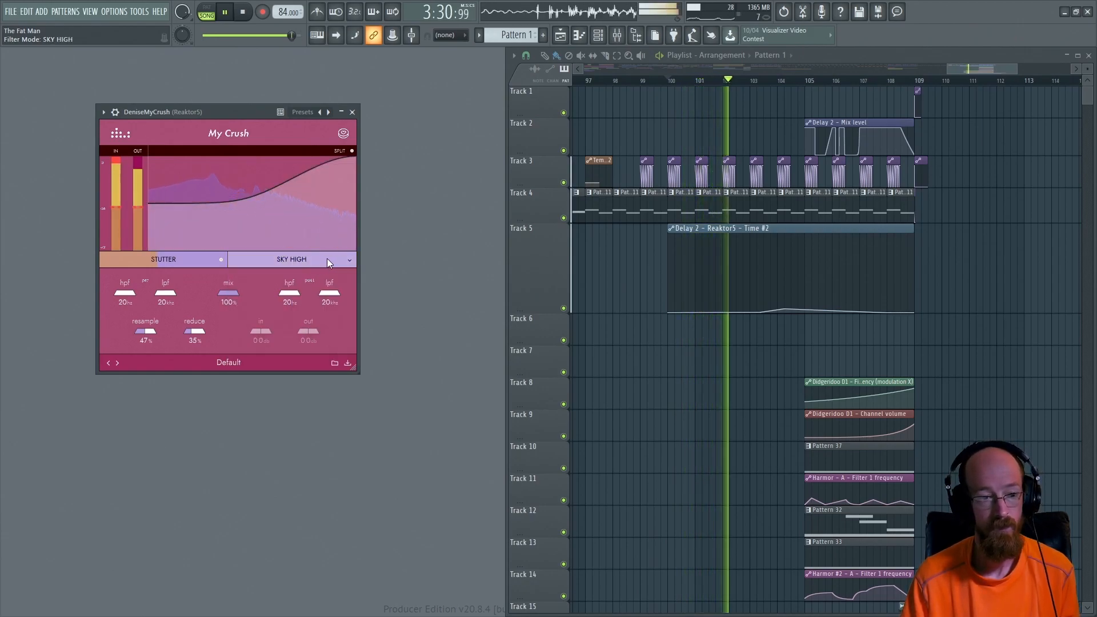
left_click(291, 259)
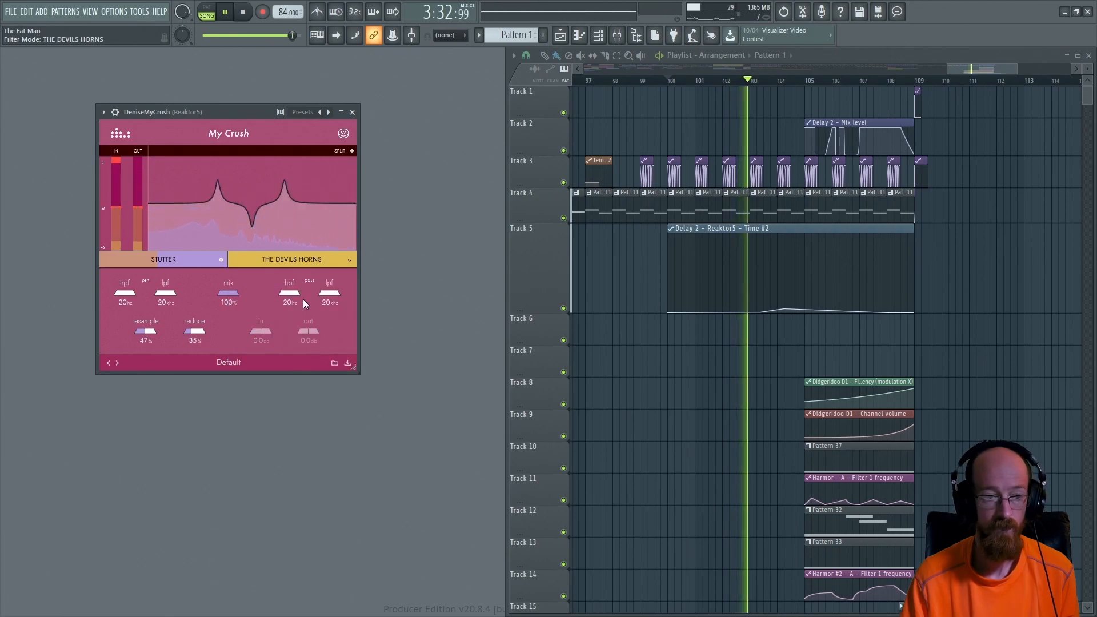
left_click(291, 260)
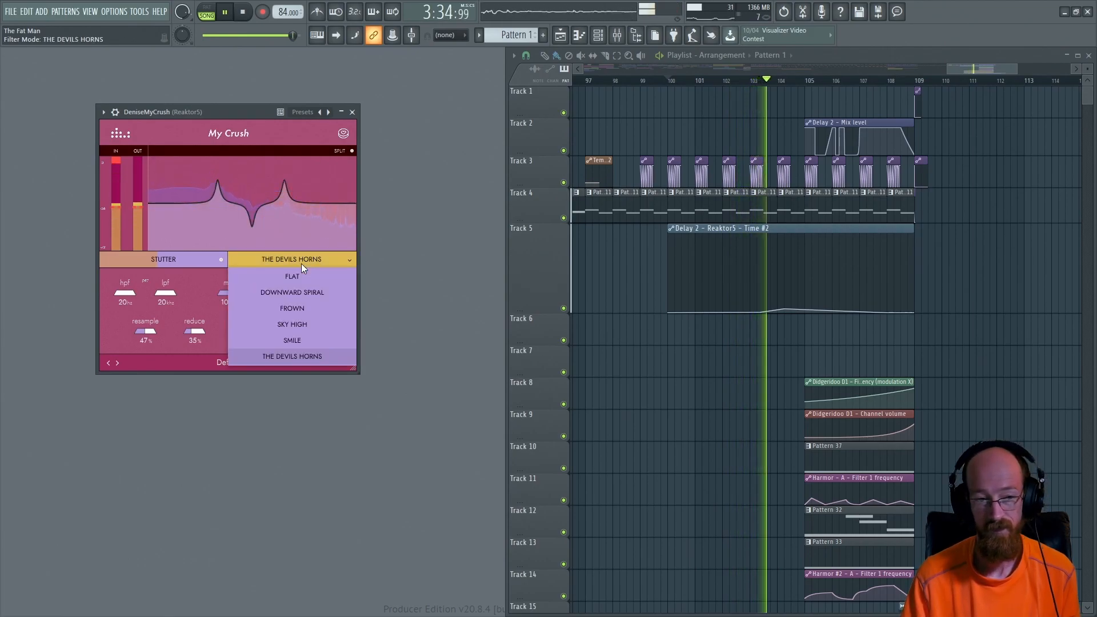
left_click(292, 276)
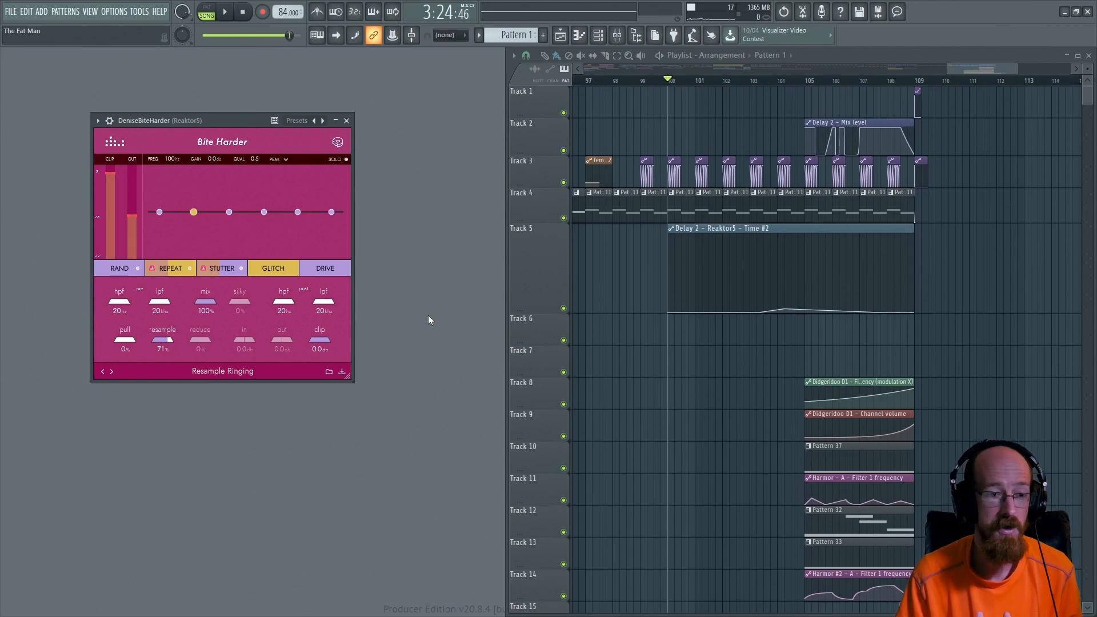
mouse_move(427, 314)
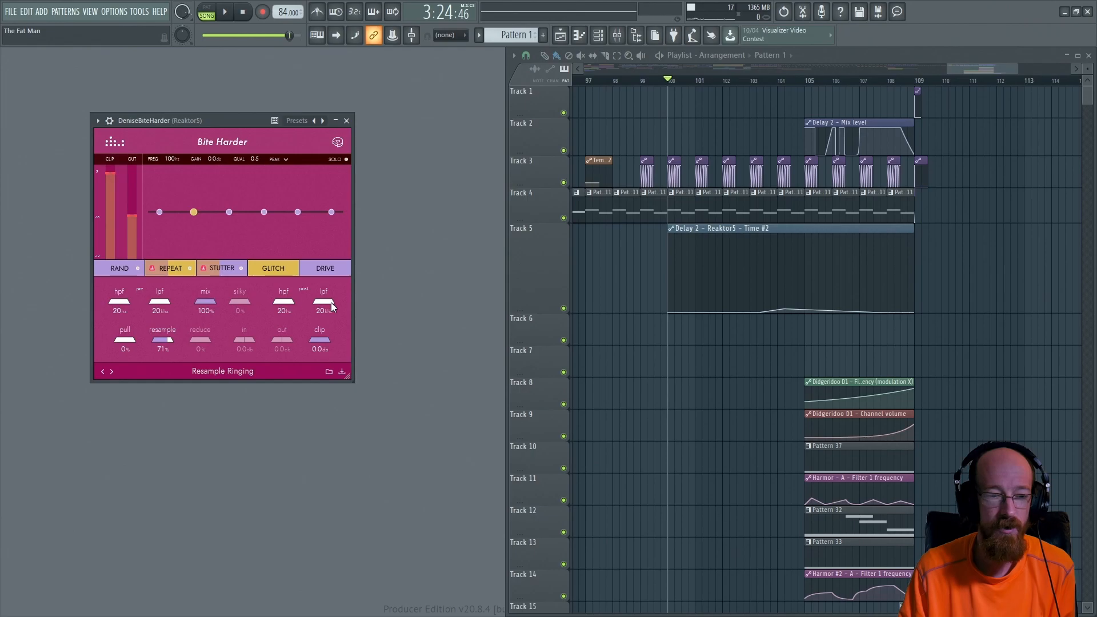
mouse_move(150, 295)
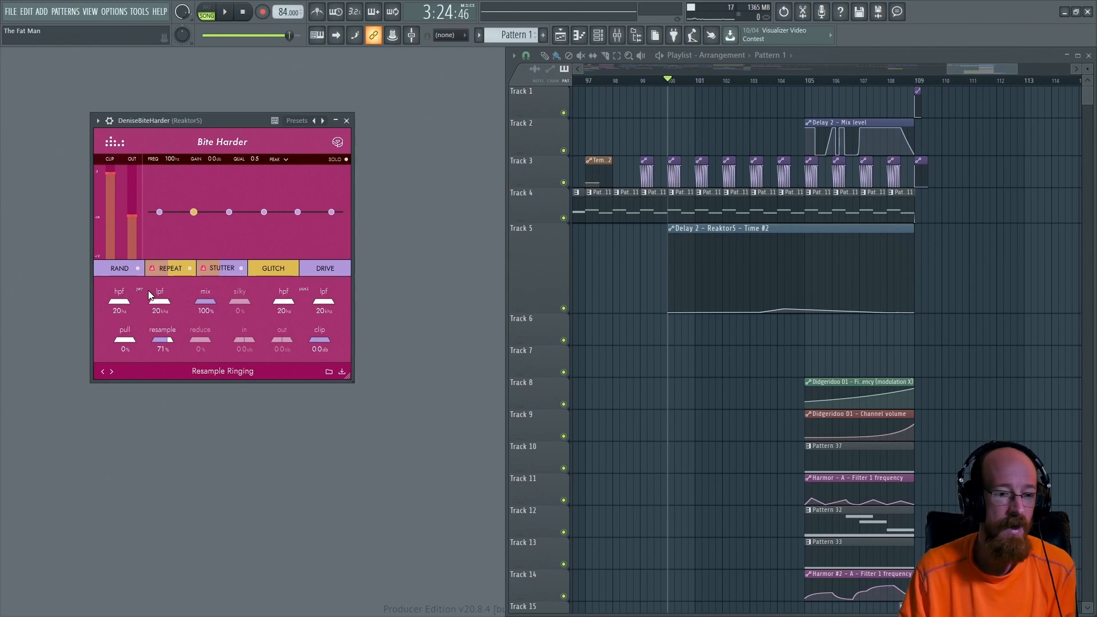
mouse_move(322, 325)
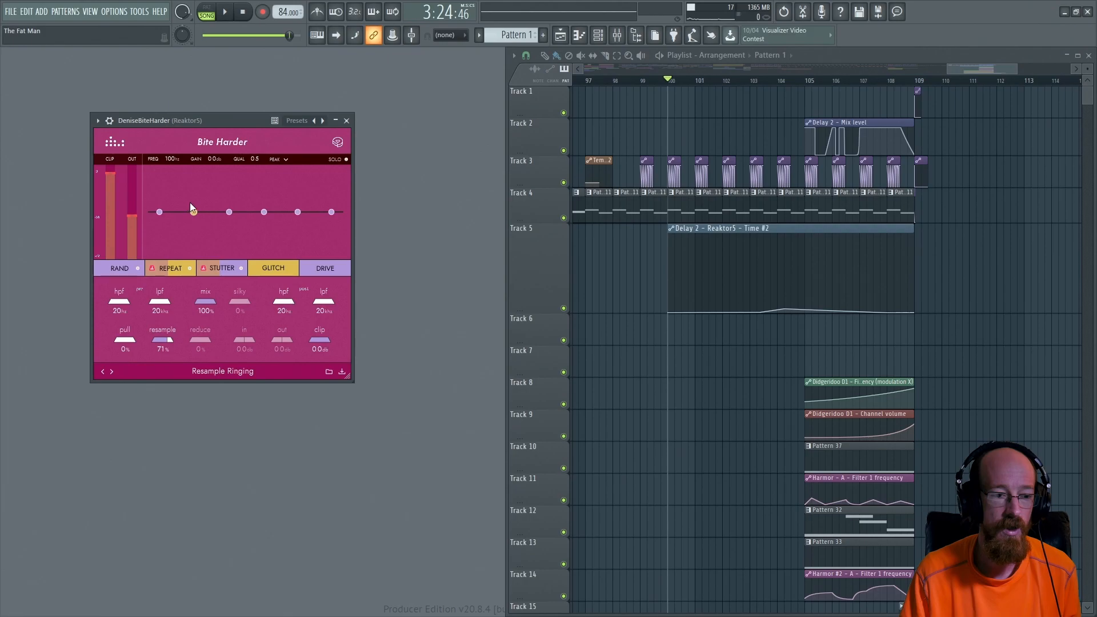
Raise Bite Harder's second EQ node into a +23 dB peak near 91 Hz
left_click(194, 212)
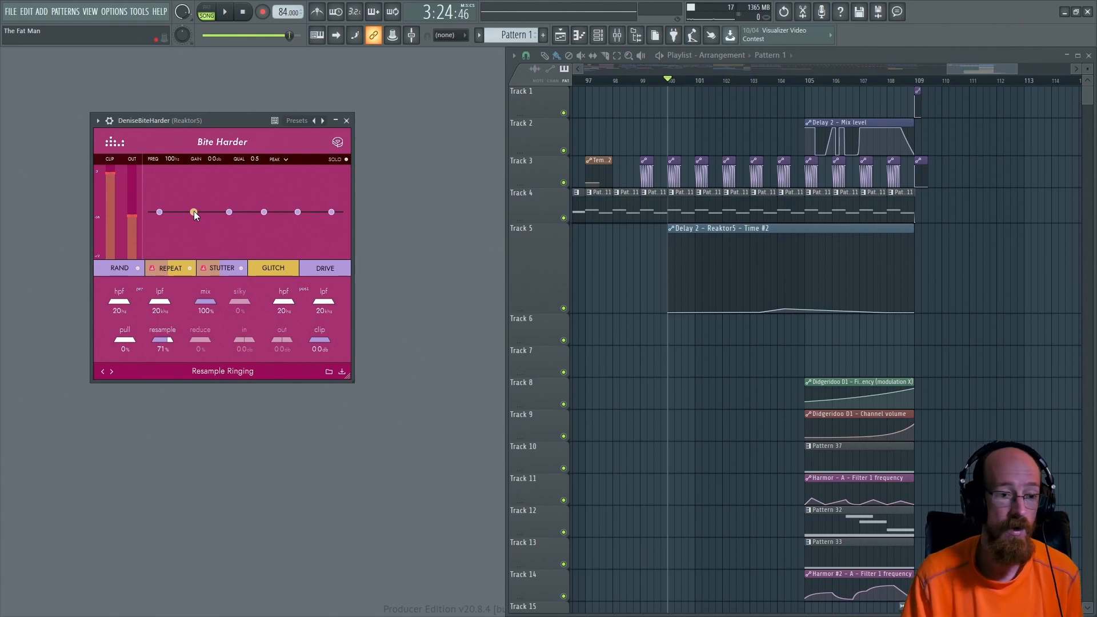
left_click_drag(193, 212, 193, 171)
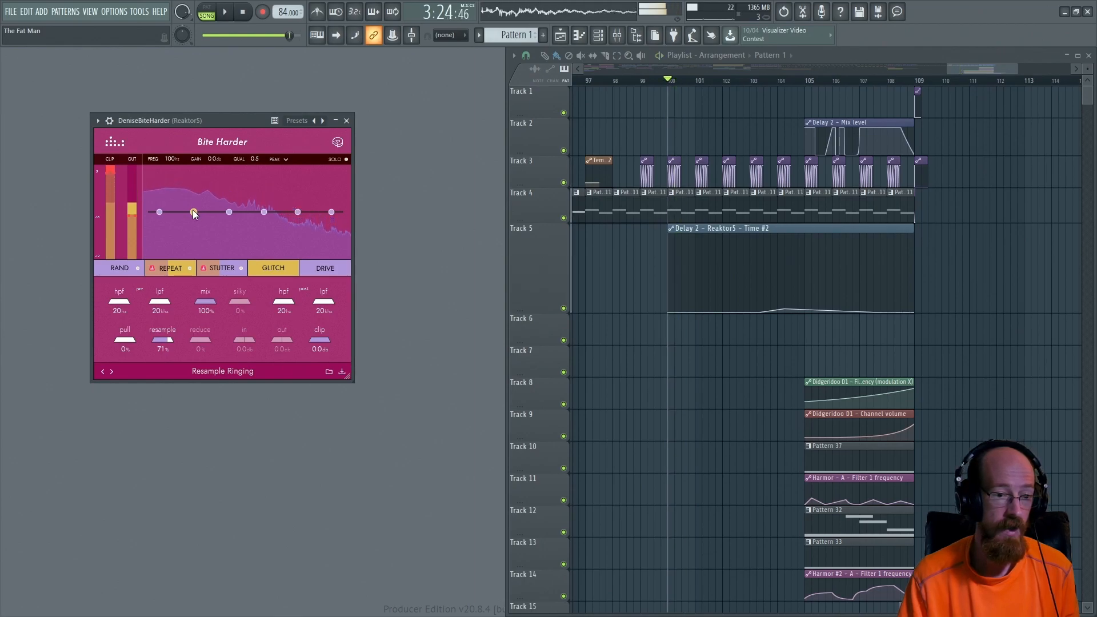
left_click_drag(193, 211, 190, 171)
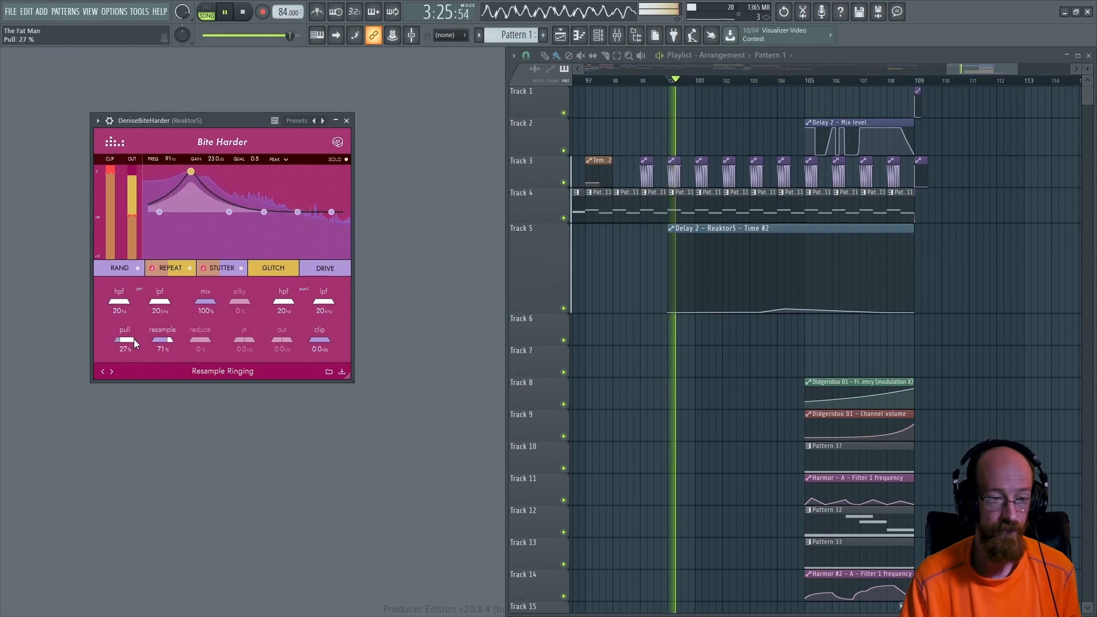
Raise pull, boost a low EQ band, sweep it higher and back, then reshape the curve
left_click_drag(124, 343, 128, 329)
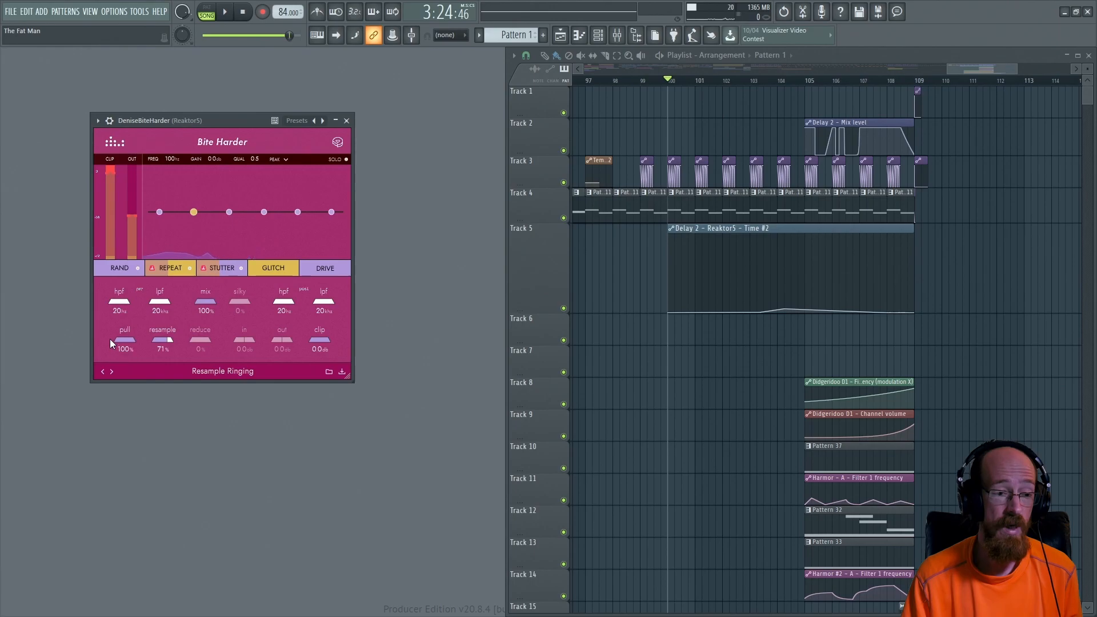
mouse_move(129, 331)
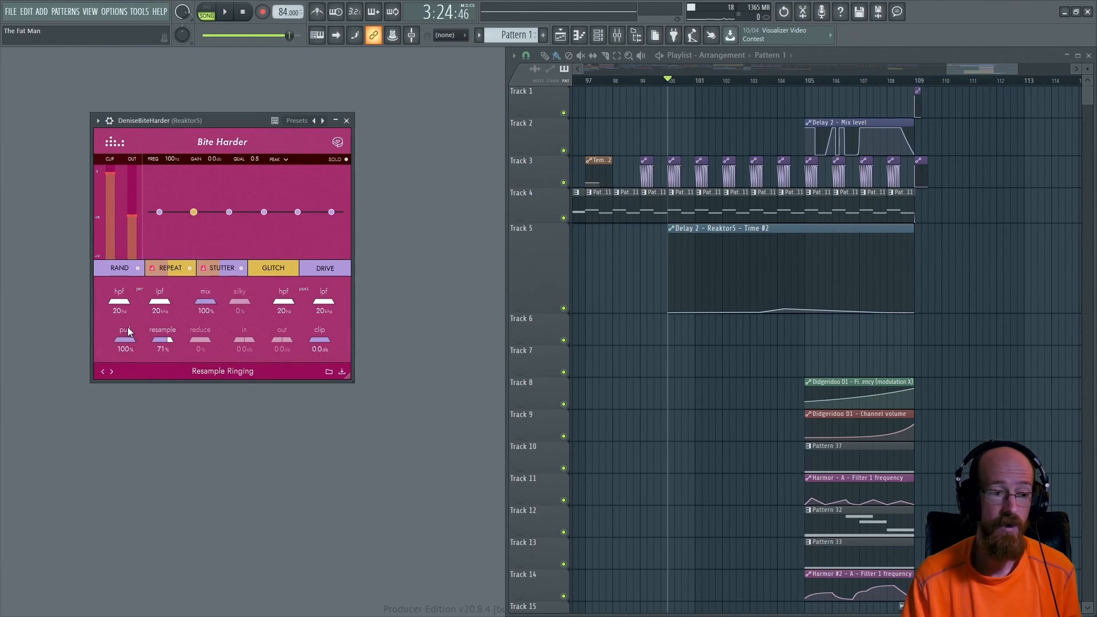
left_click_drag(194, 211, 194, 171)
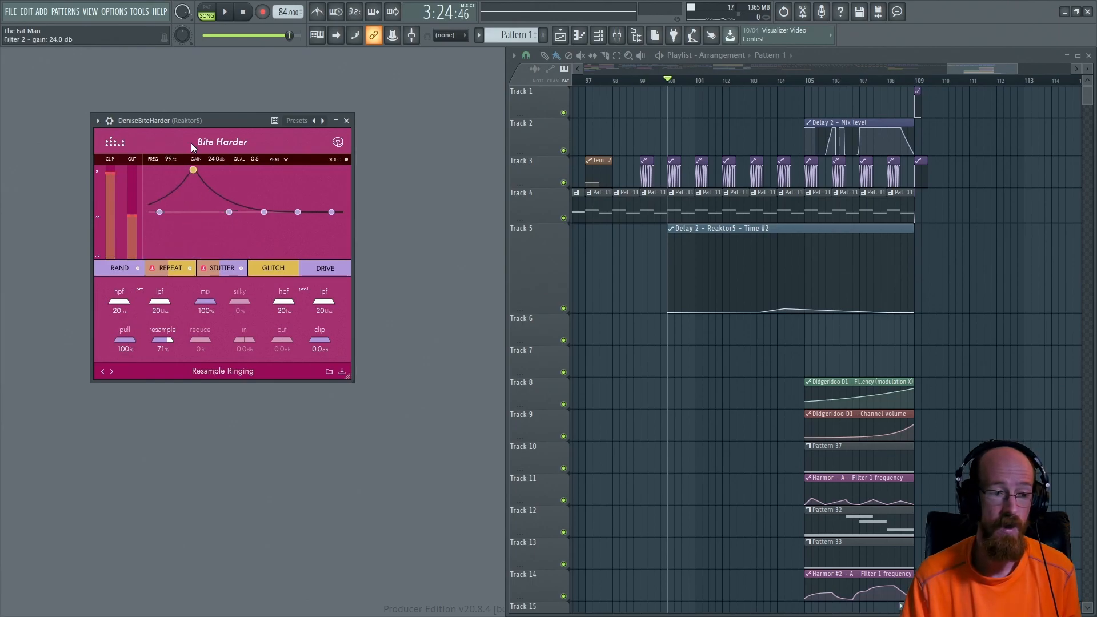
left_click_drag(194, 170, 217, 170)
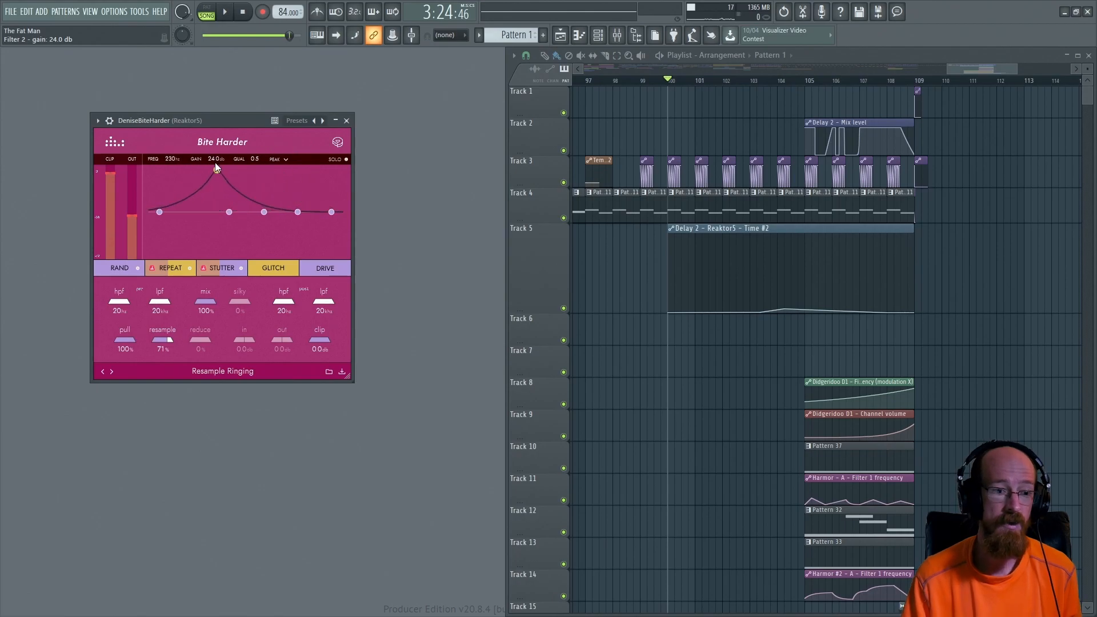
left_click_drag(218, 171, 203, 170)
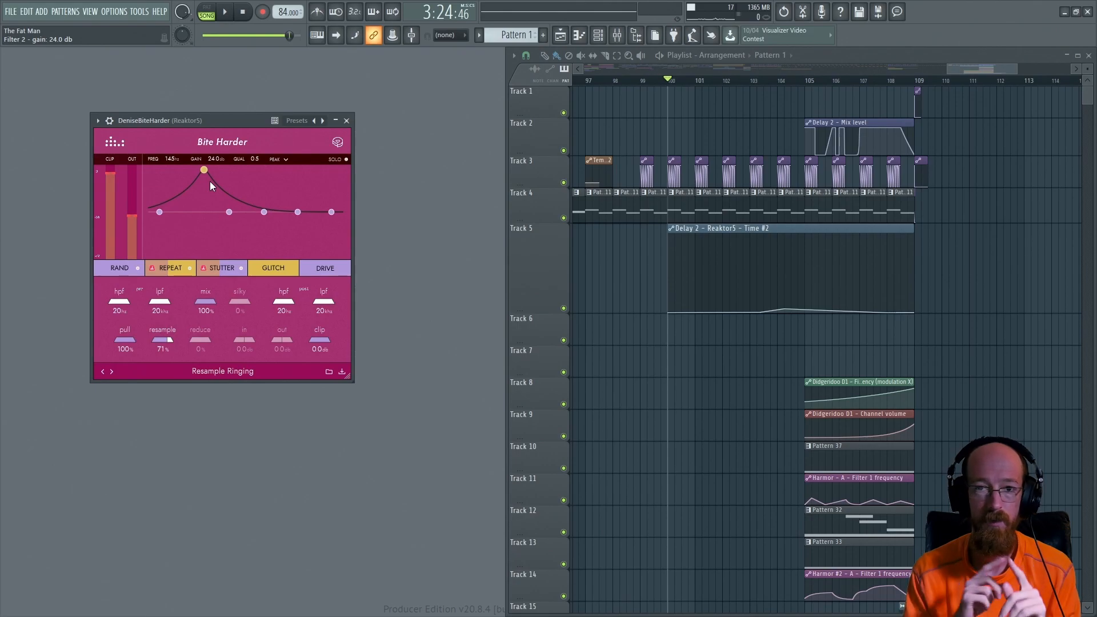
mouse_move(184, 179)
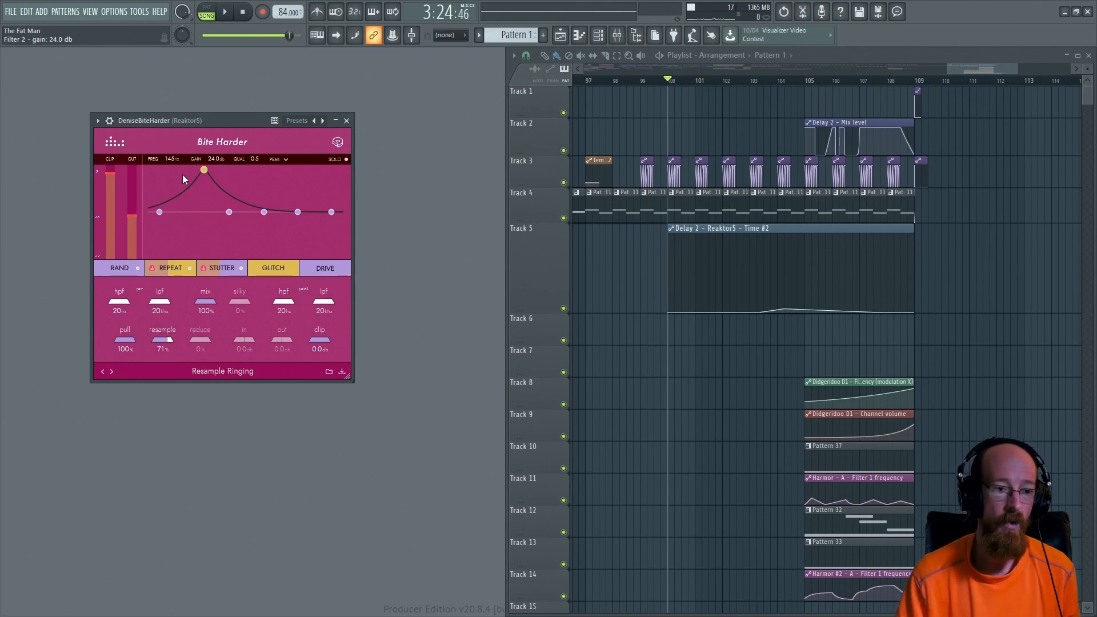
left_click_drag(202, 169, 215, 169)
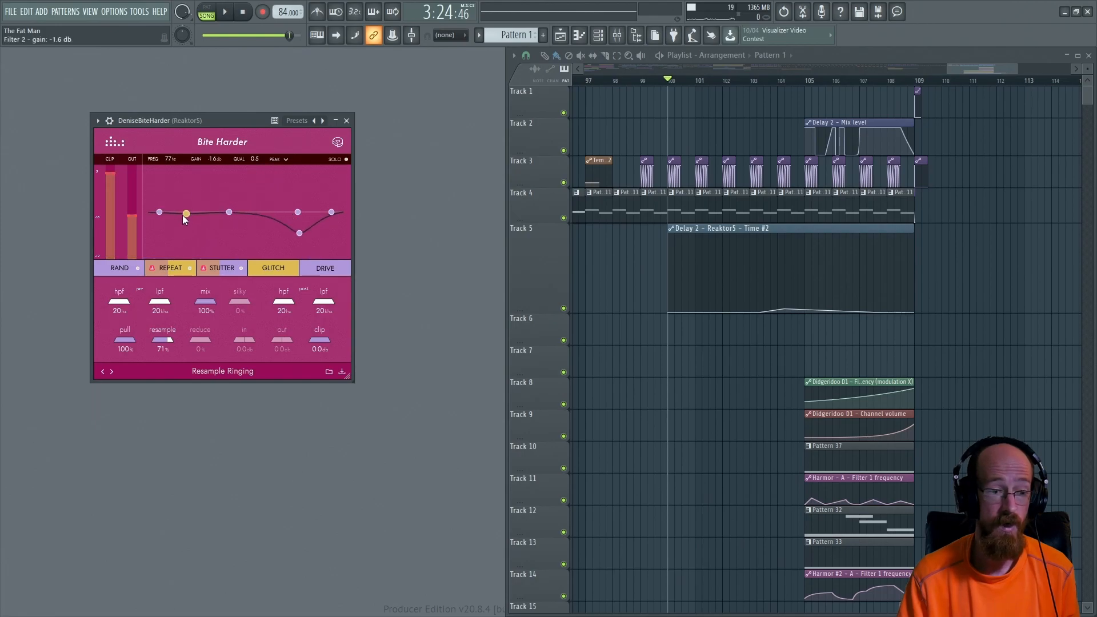
Boost a Bite Harder mid band around 874 Hz and push the boost higher
left_click_drag(185, 213, 209, 180)
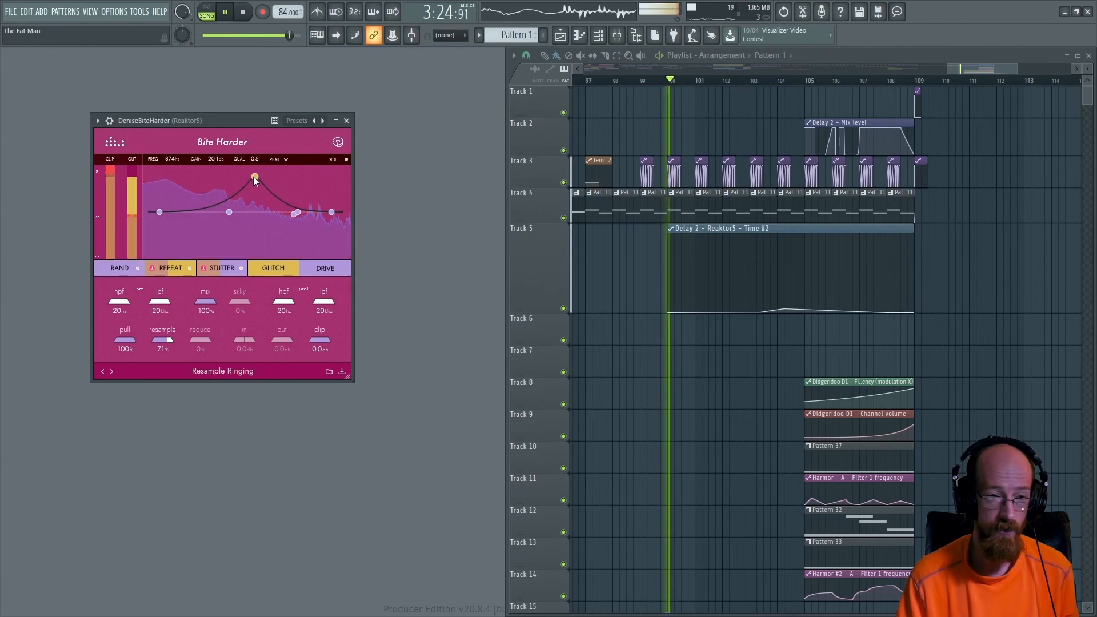
left_click_drag(254, 176, 254, 173)
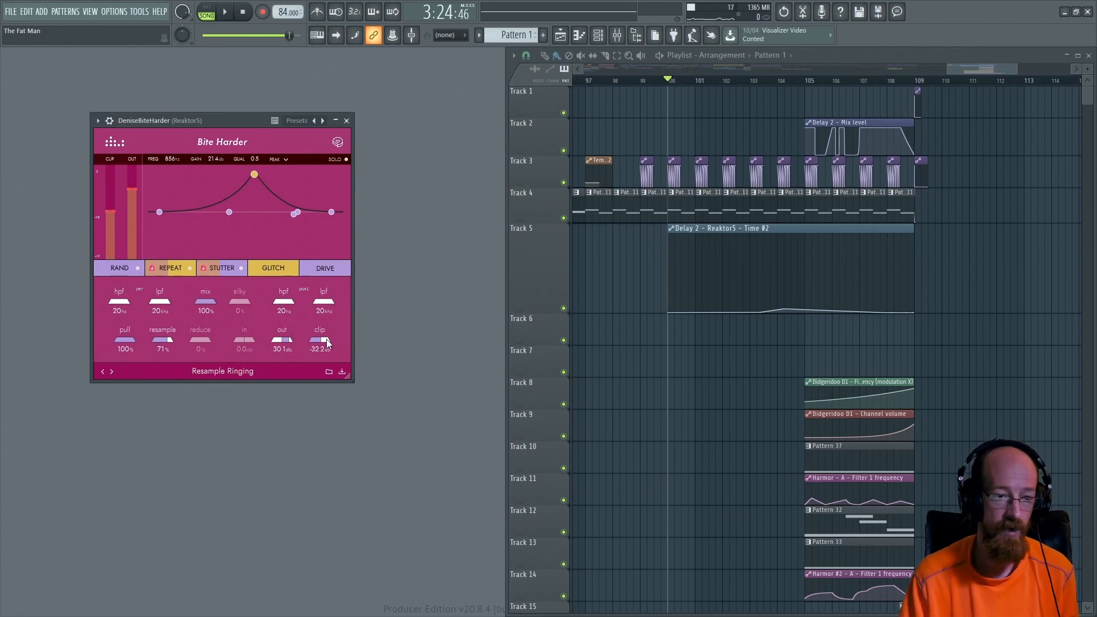
mouse_move(229, 194)
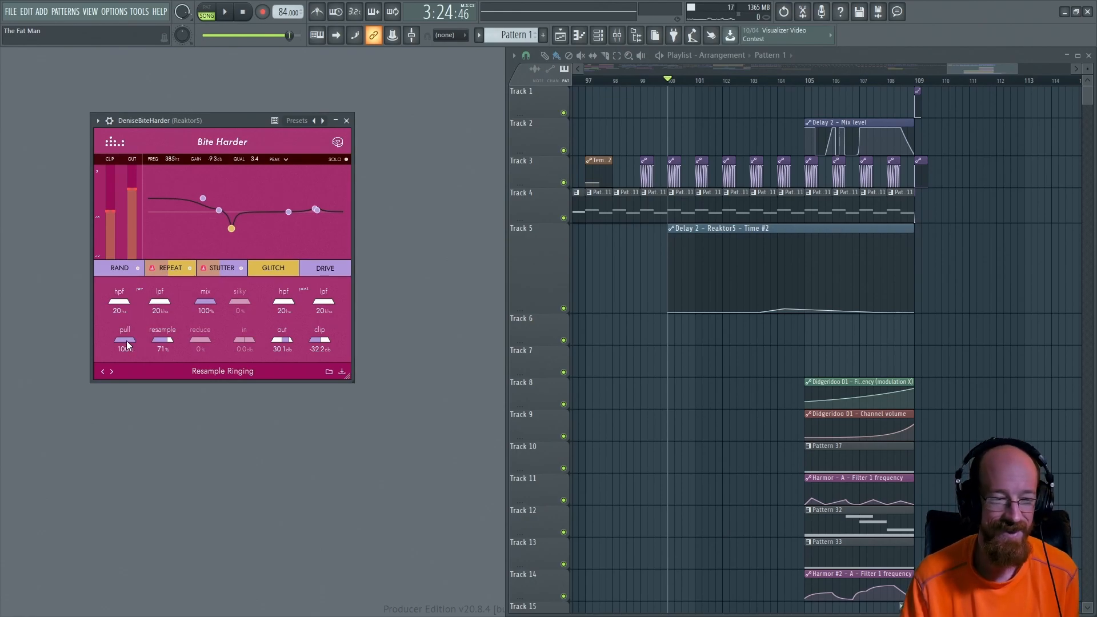
Lower Bite Harder resample to 46%, then audition GLITCH and return it to 0%
left_click_drag(162, 343, 161, 357)
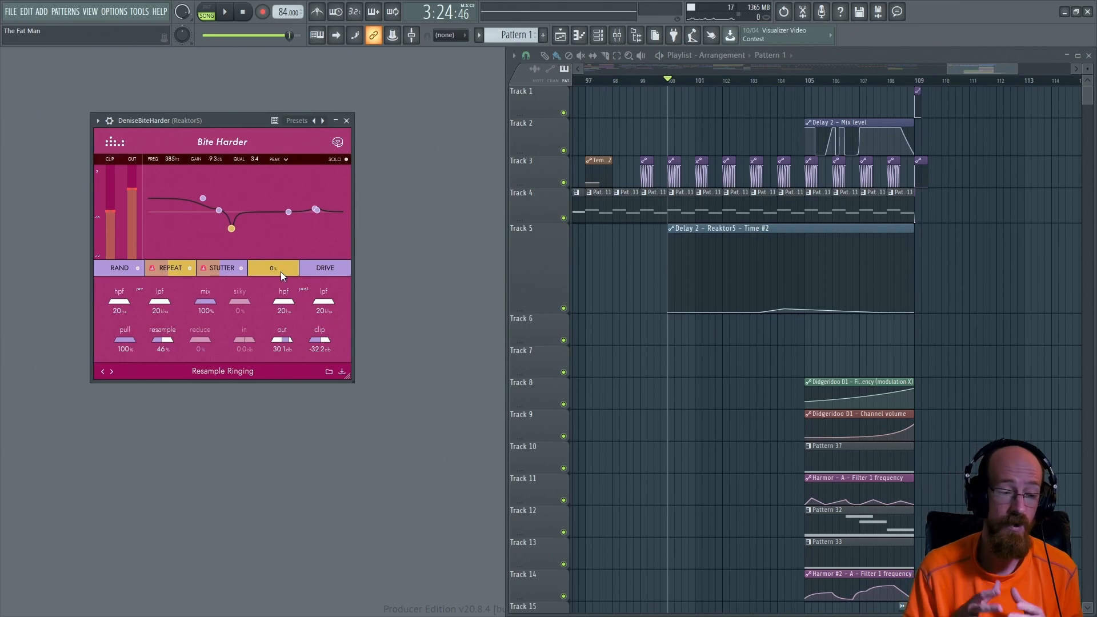
left_click(273, 268)
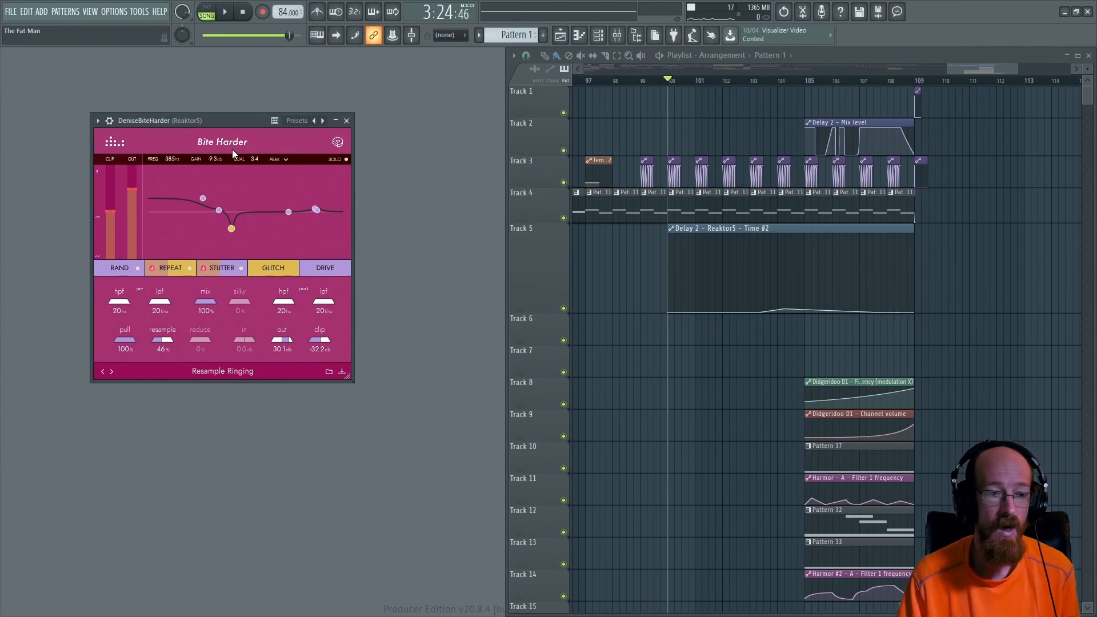
left_click(273, 267)
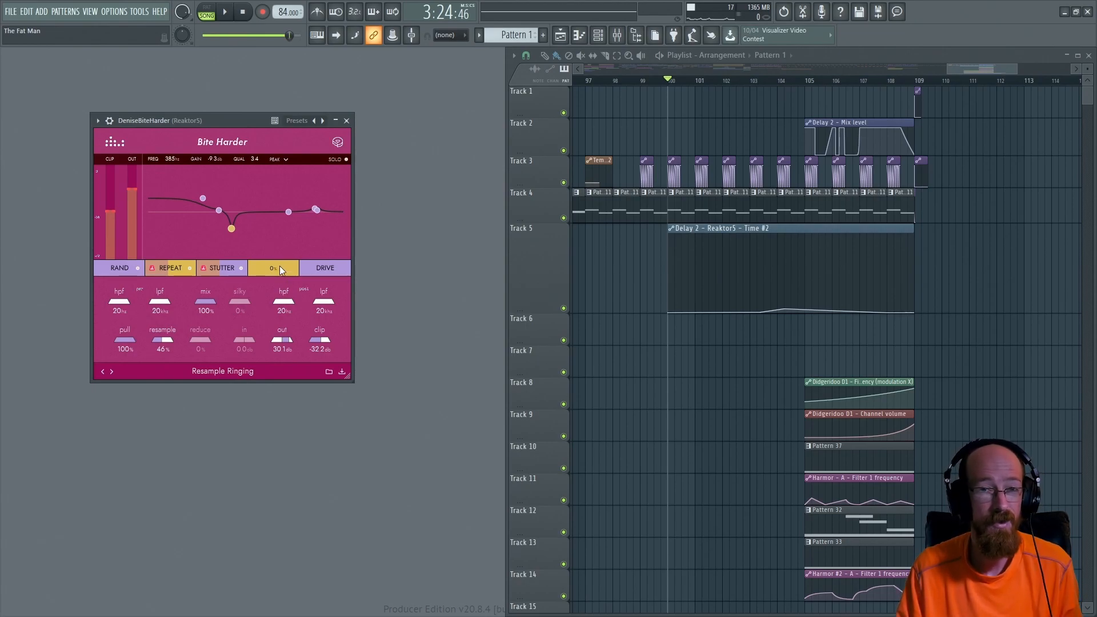
left_click(273, 267)
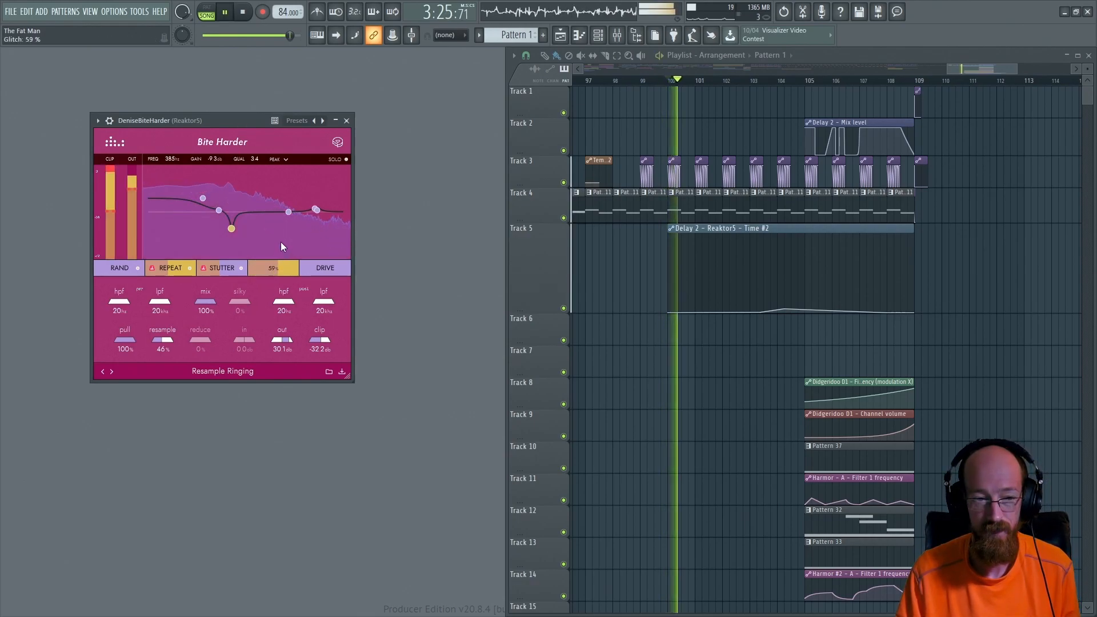
left_click_drag(273, 268, 284, 252)
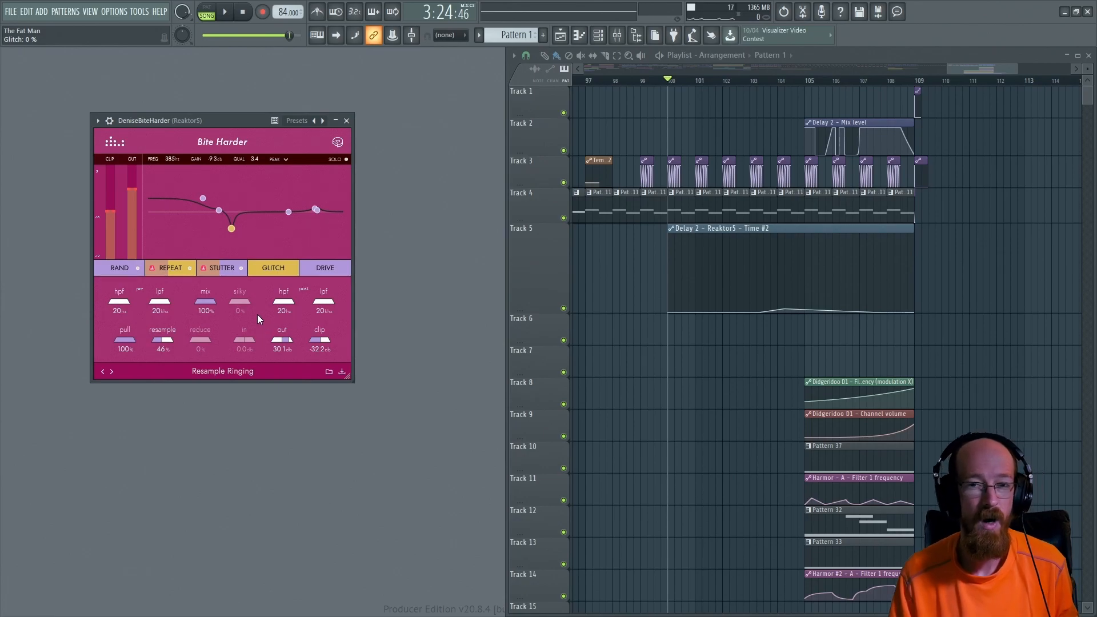
mouse_move(252, 317)
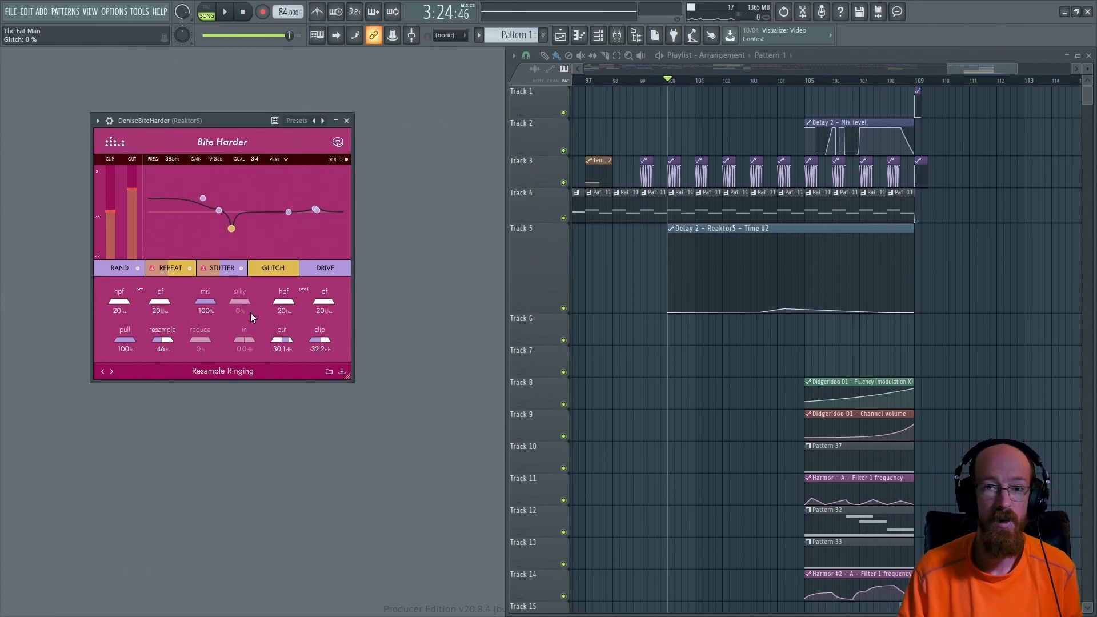
mouse_move(273, 285)
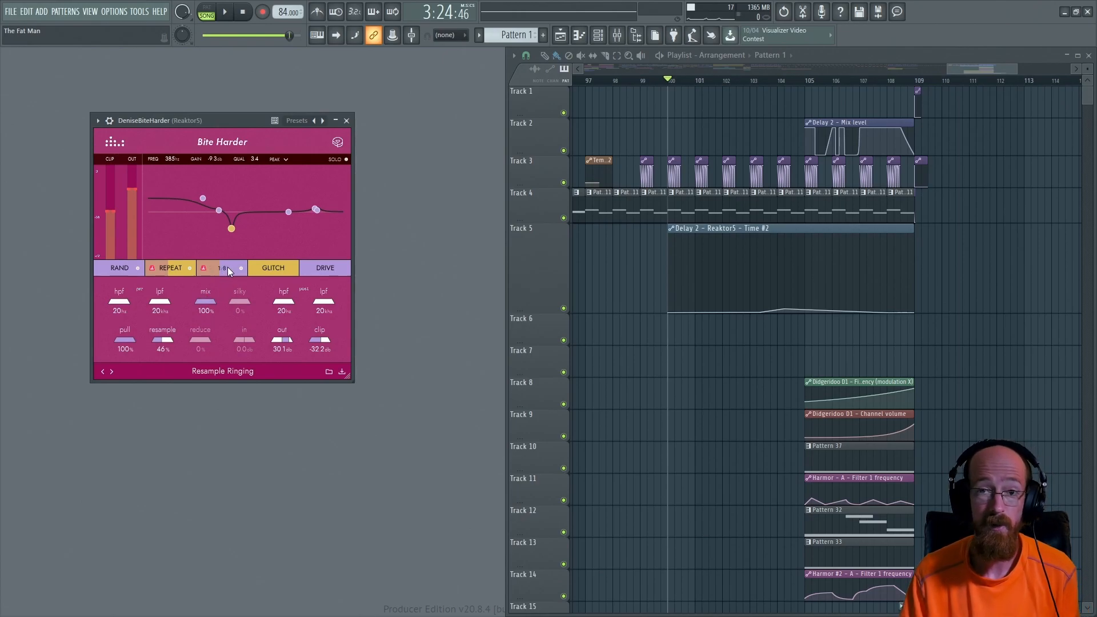
Enable Bite Harder's STUTTER and REPEAT effects with 1:8 divisions
left_click(221, 267)
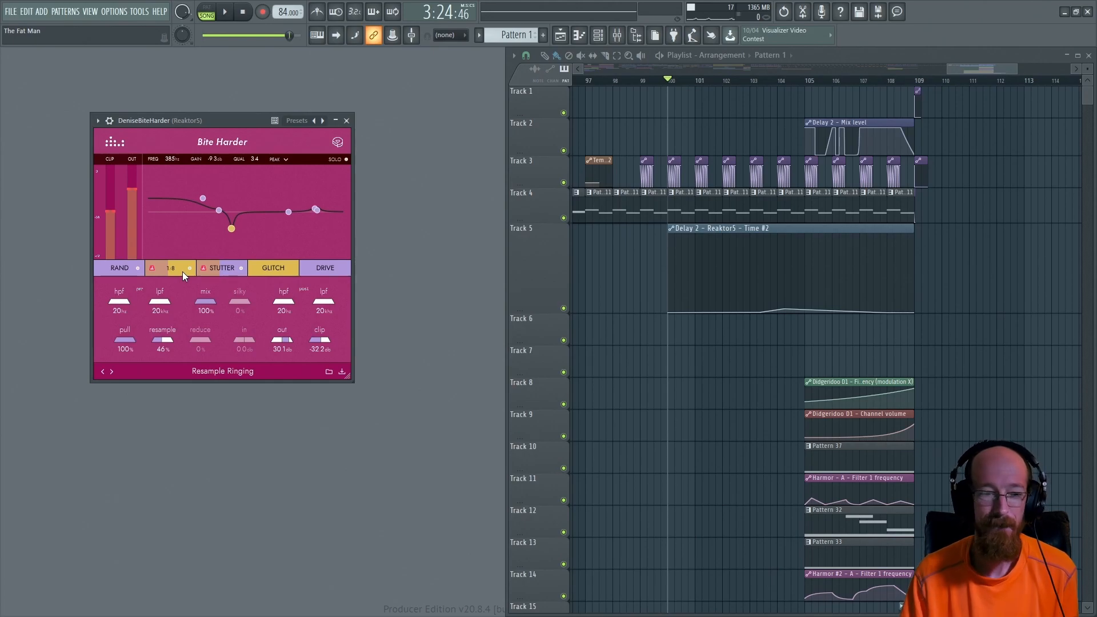
left_click(169, 268)
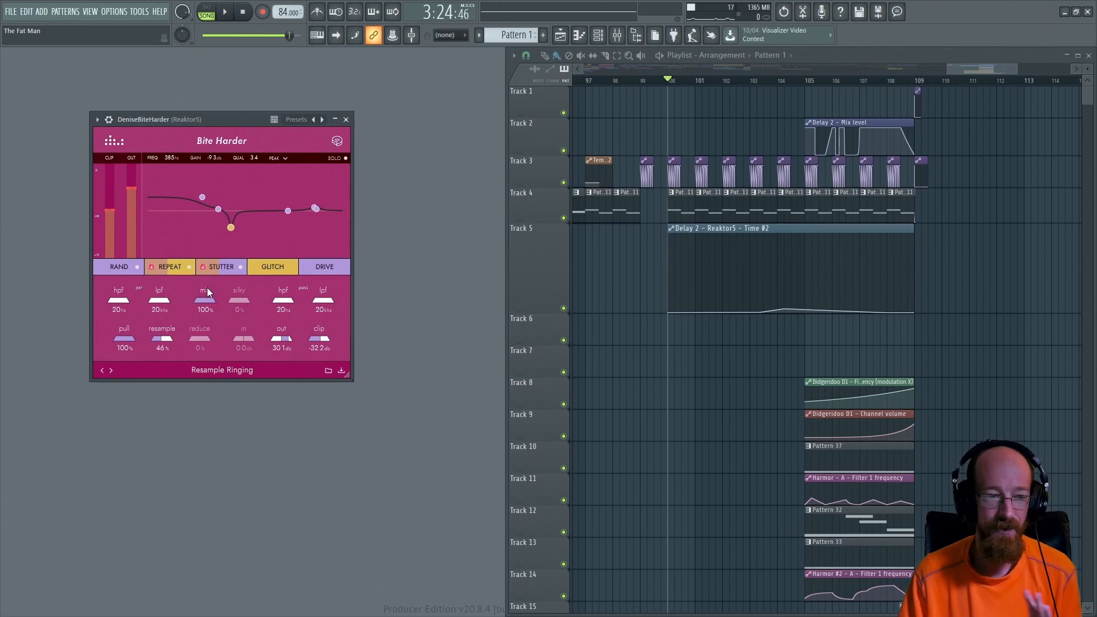
mouse_move(207, 241)
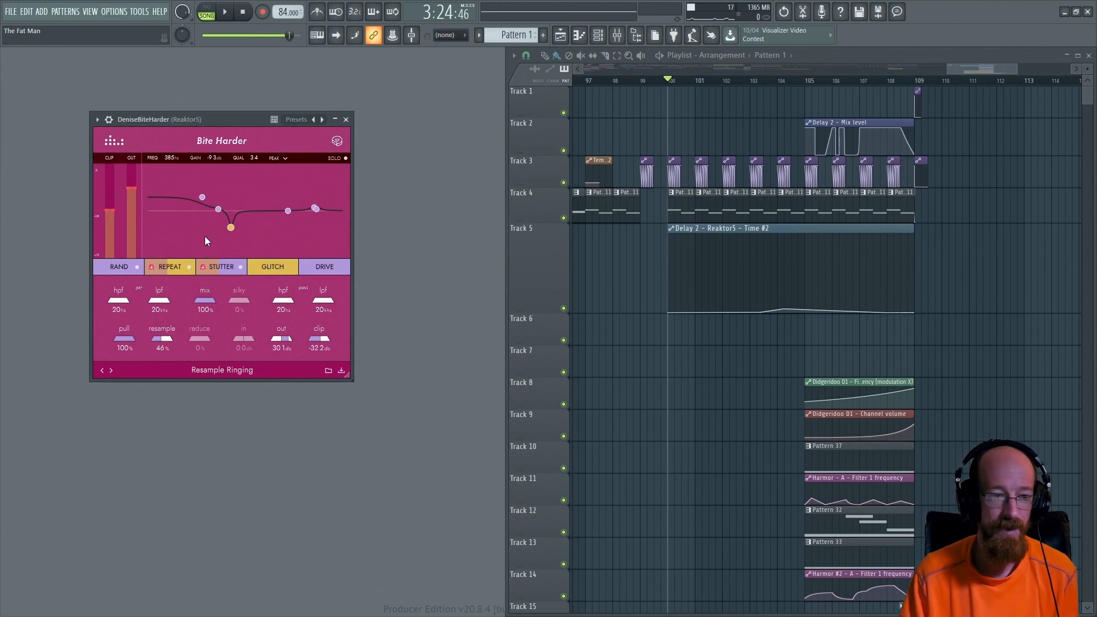
mouse_move(248, 186)
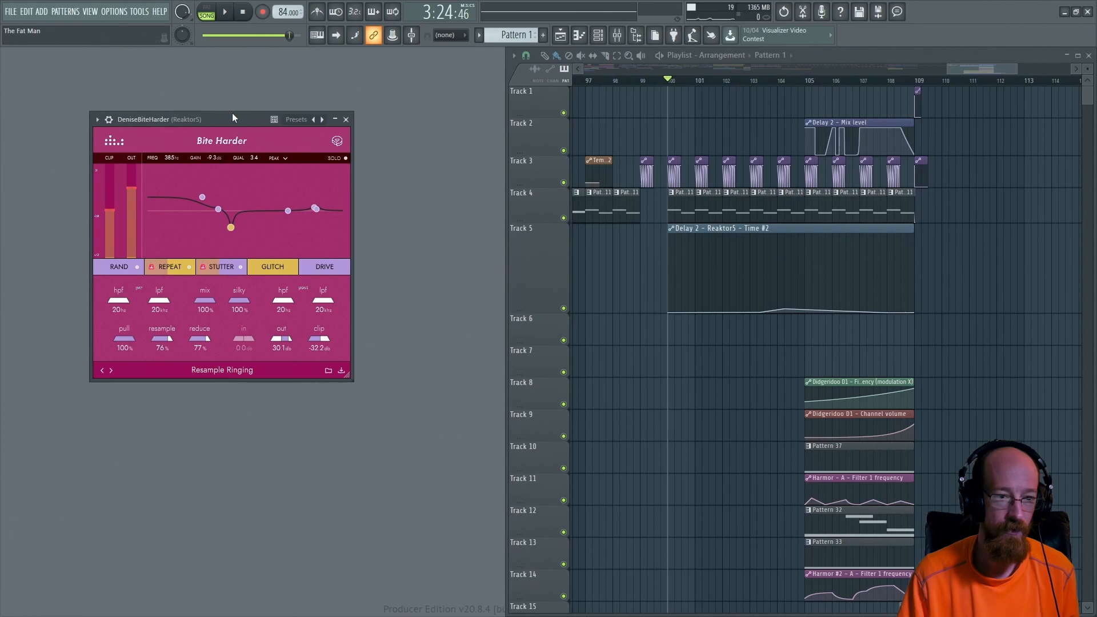
Audition silky and reduce, leaving both at 0%, and drop resample to 2%
left_click(228, 12)
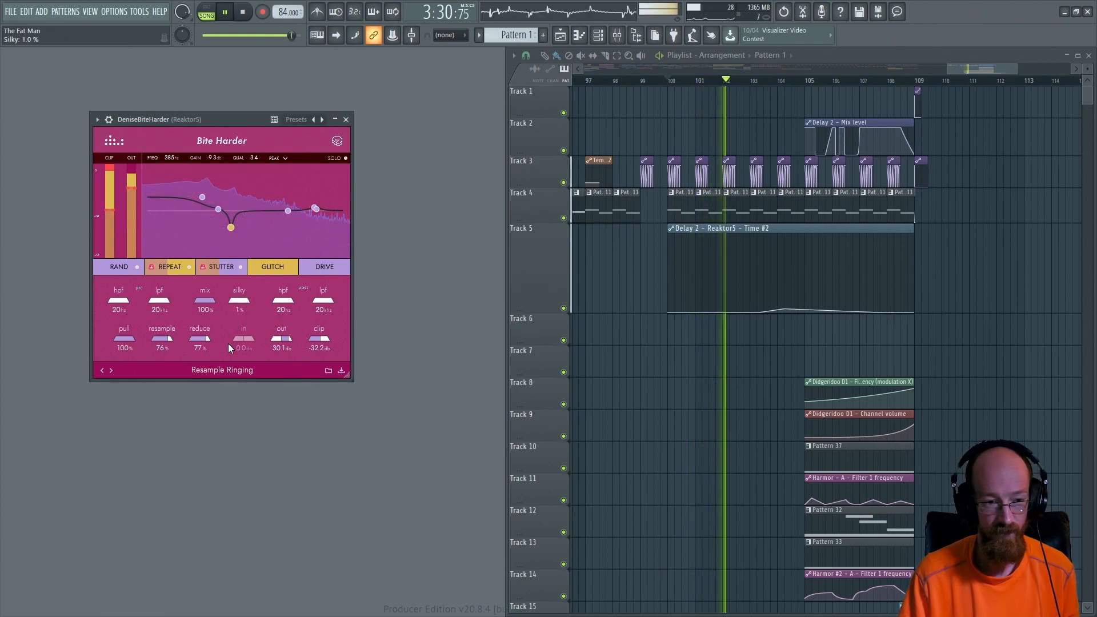
left_click_drag(239, 300, 239, 290)
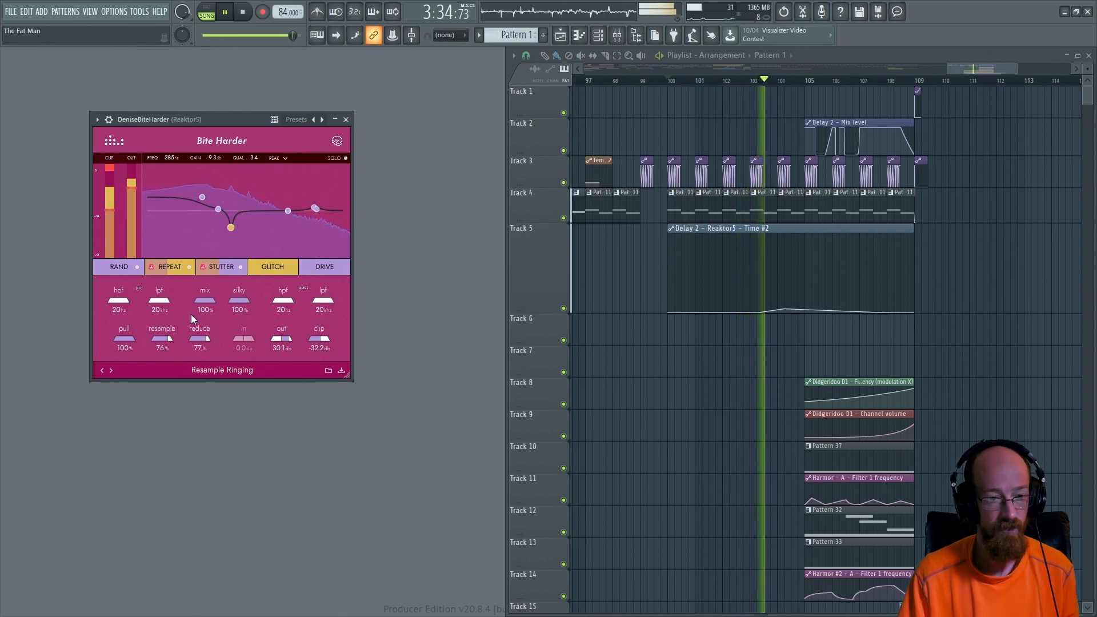
left_click_drag(161, 343, 161, 349)
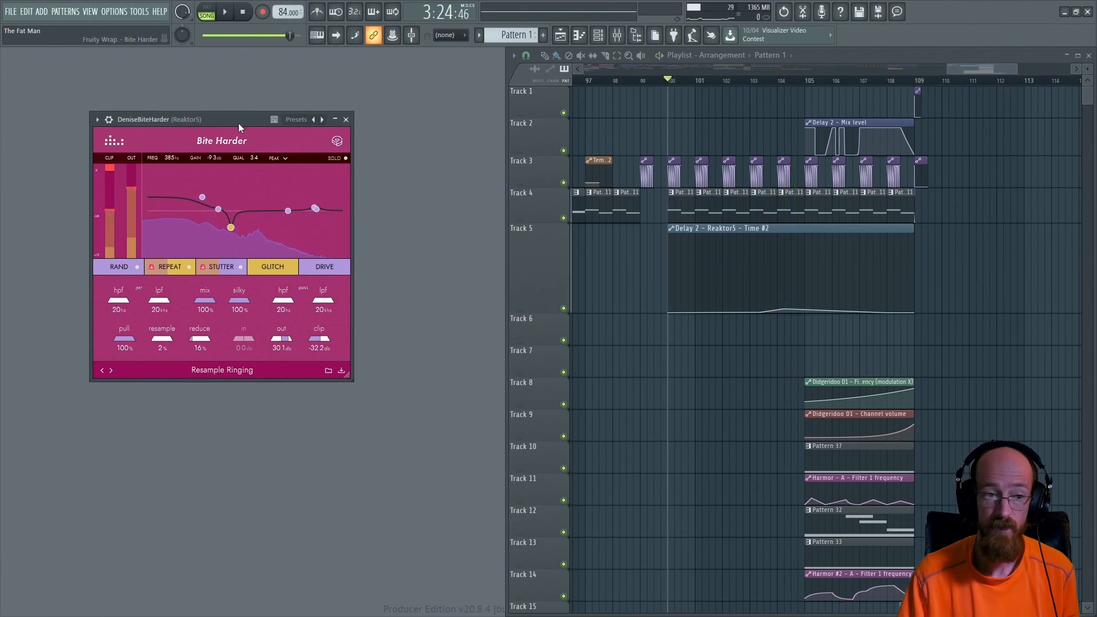
left_click_drag(239, 301, 239, 329)
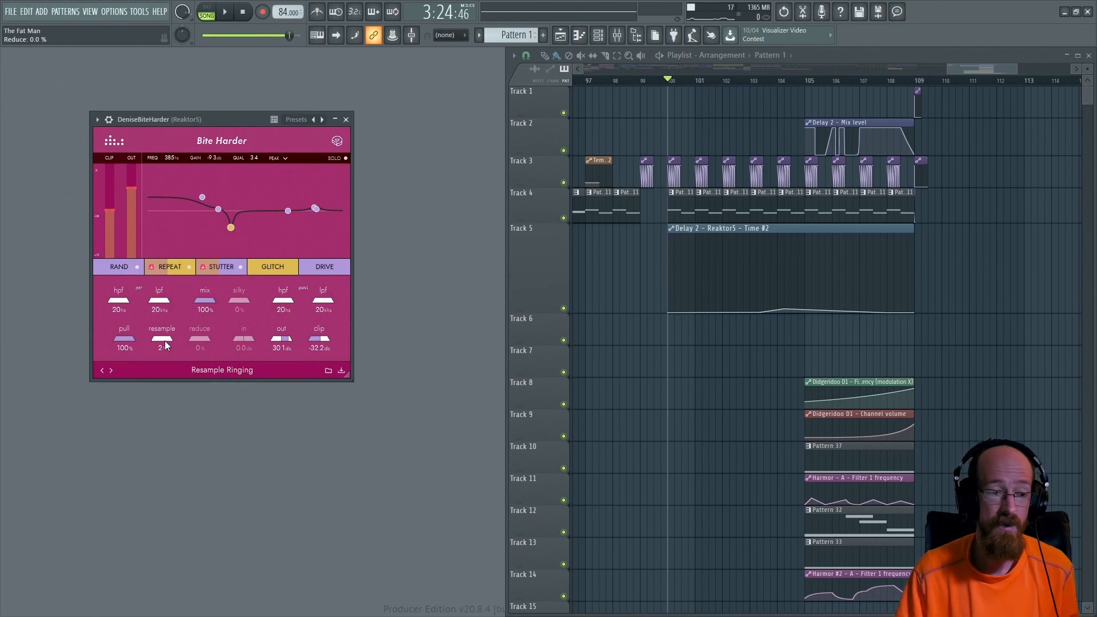
mouse_move(246, 298)
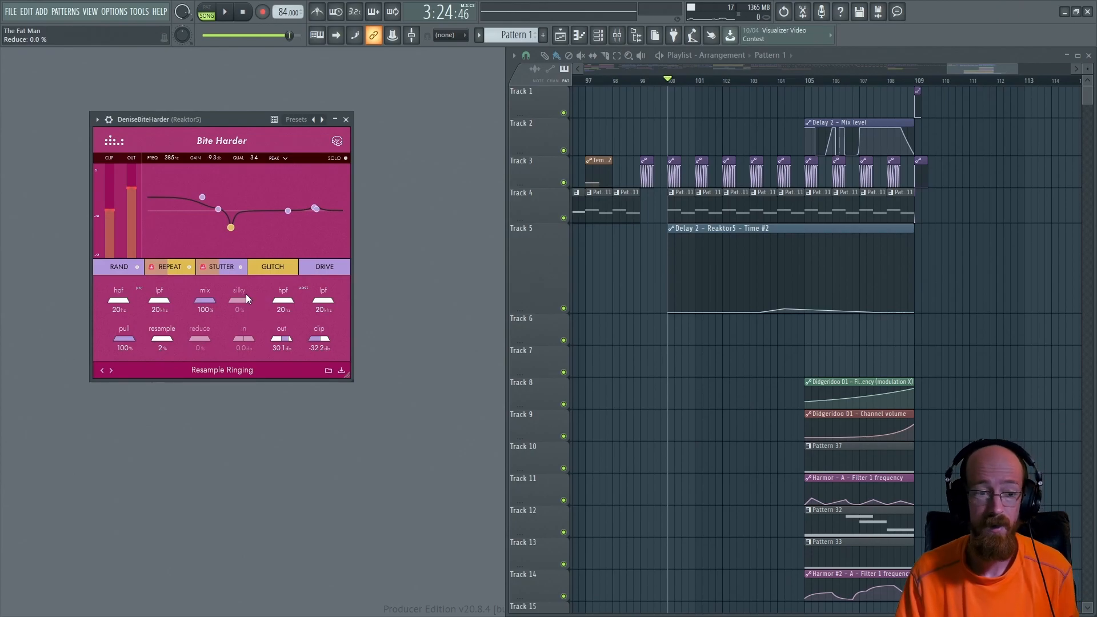
mouse_move(424, 241)
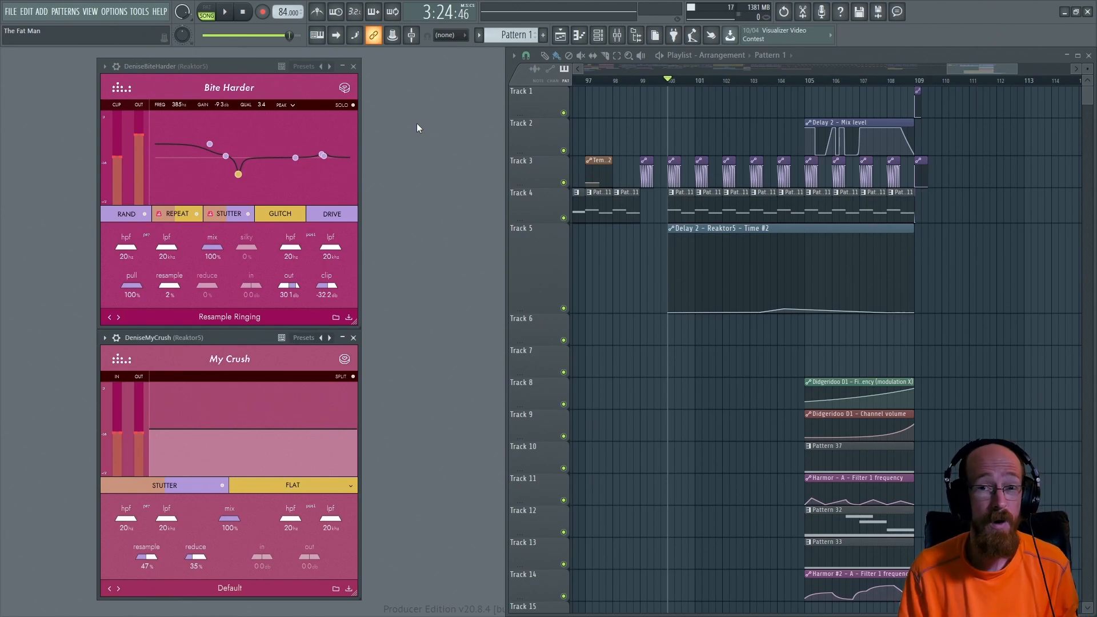
mouse_move(415, 157)
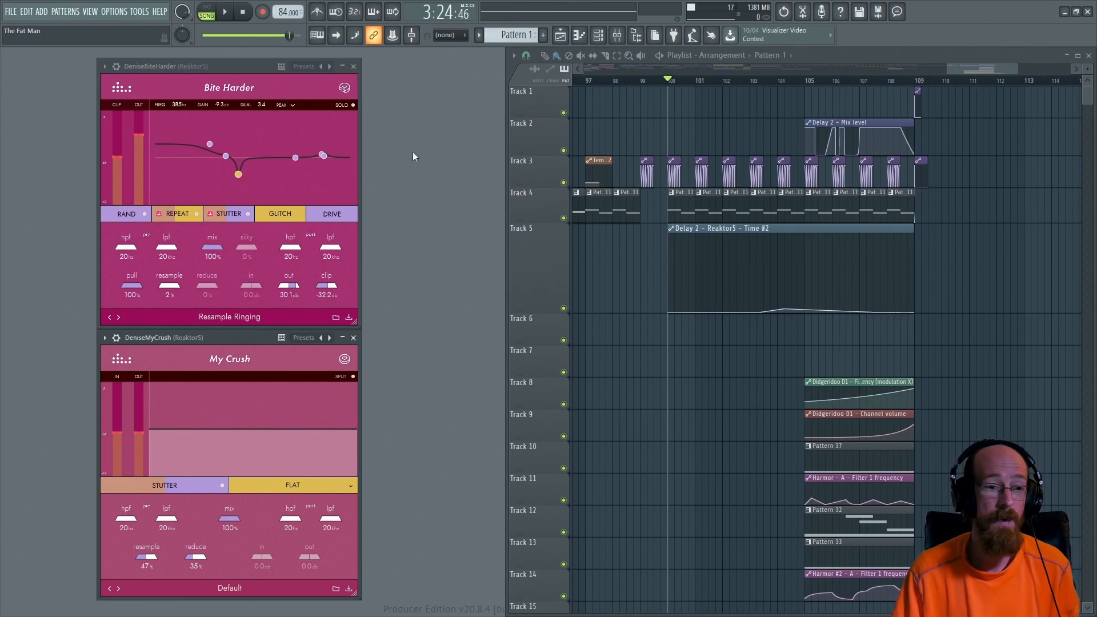
mouse_move(249, 151)
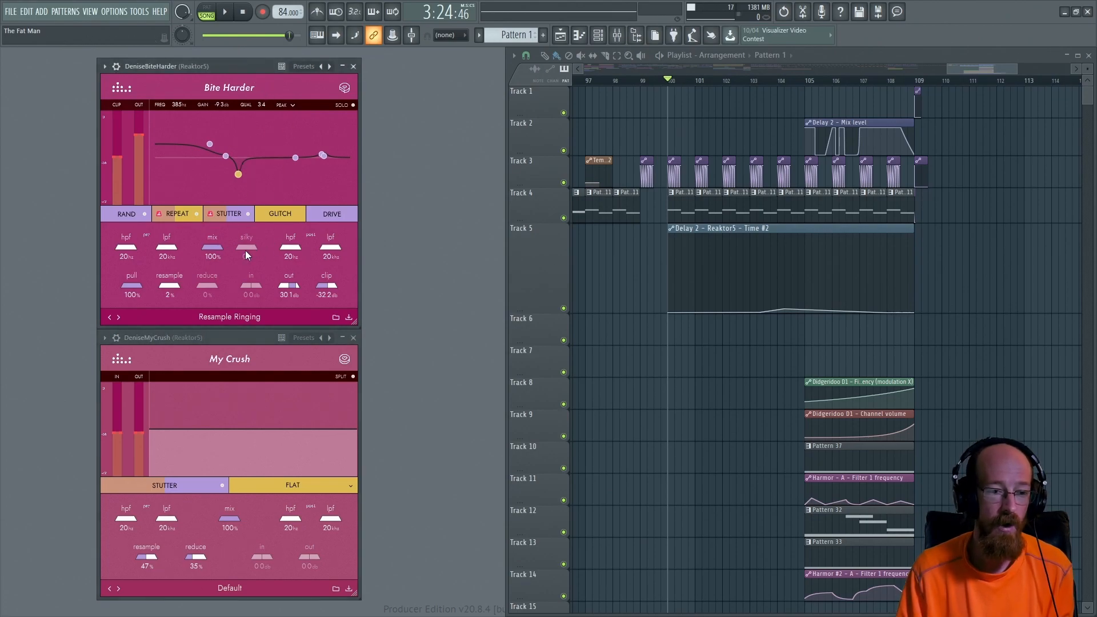
Position the DeniseMyCrush Reaktor5 window beneath the Bite Harder window
left_click_drag(245, 247, 246, 252)
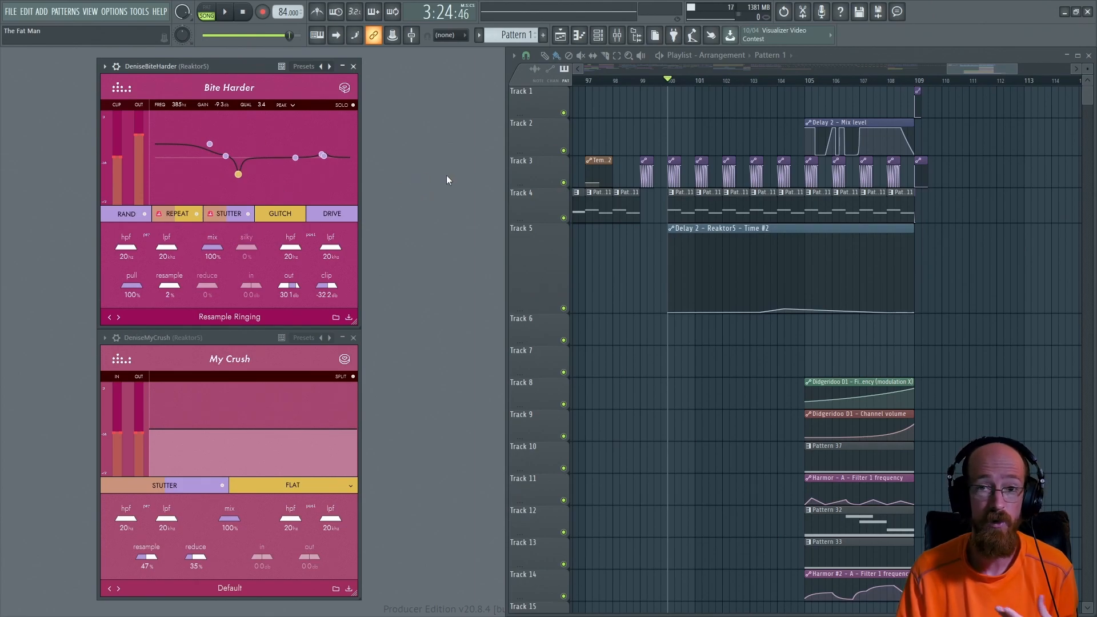
mouse_move(414, 200)
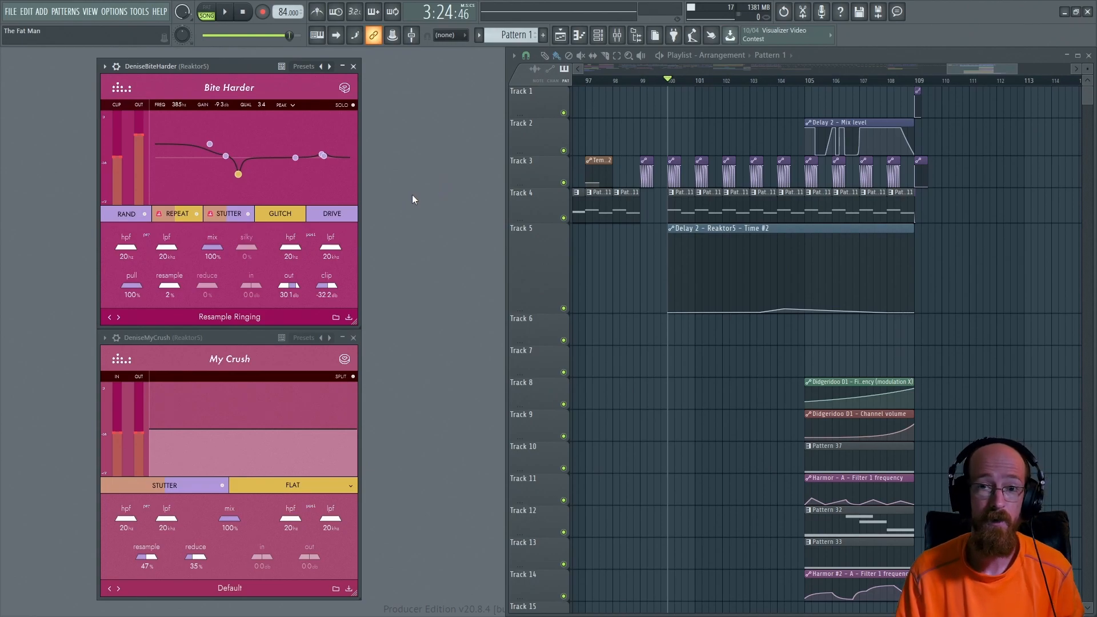